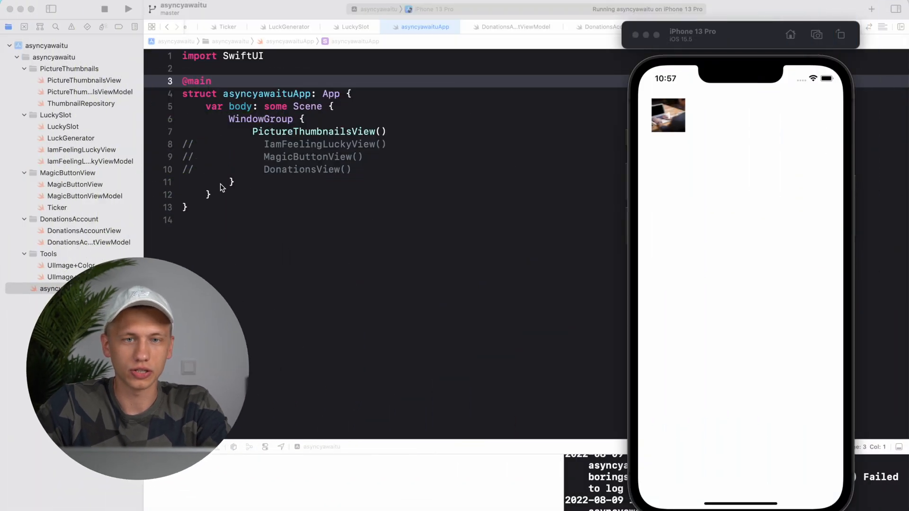
mouse_move(243, 205)
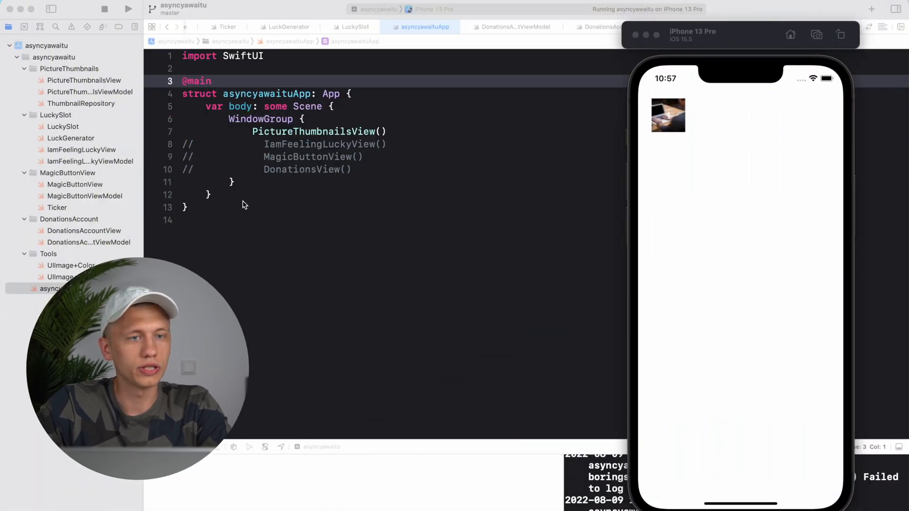
mouse_move(290, 180)
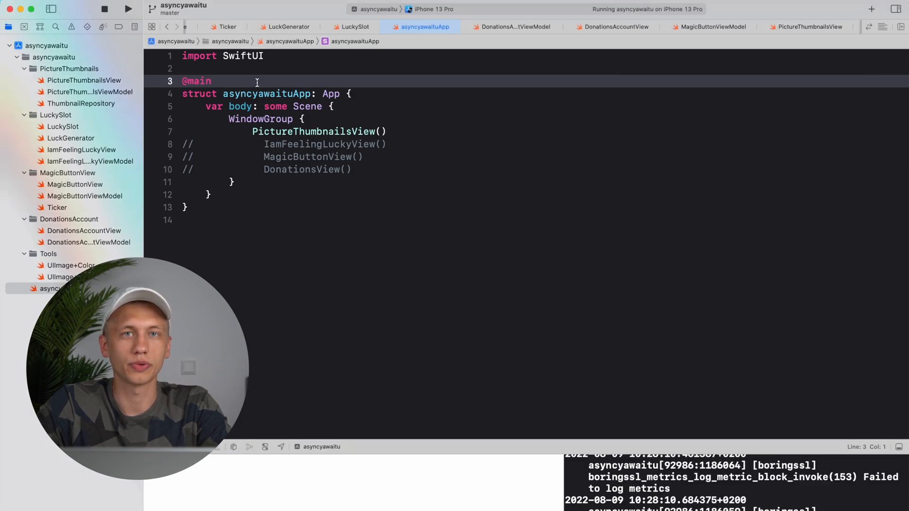
Browse PictureThumbnailsView, the view model, then ThumbnailRepository's callback-based fetchThumbnail(for:completion:)
left_click(85, 80)
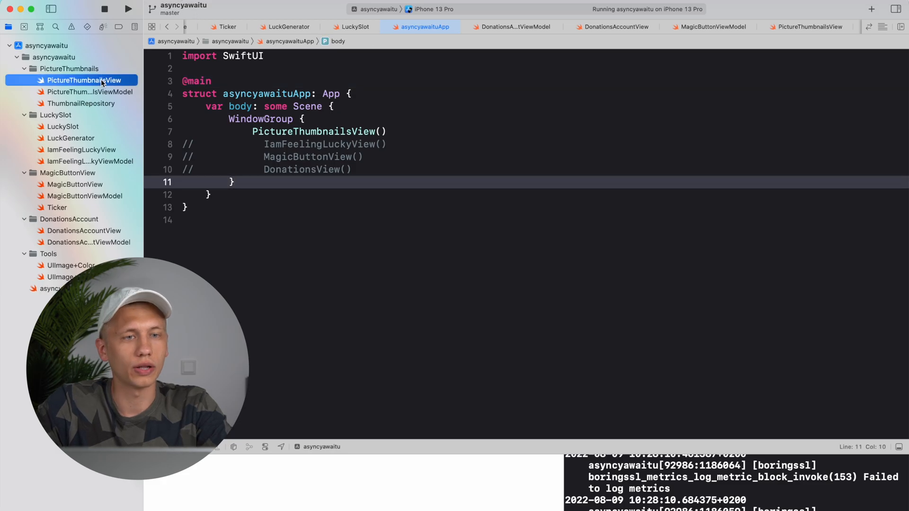
left_click(90, 92)
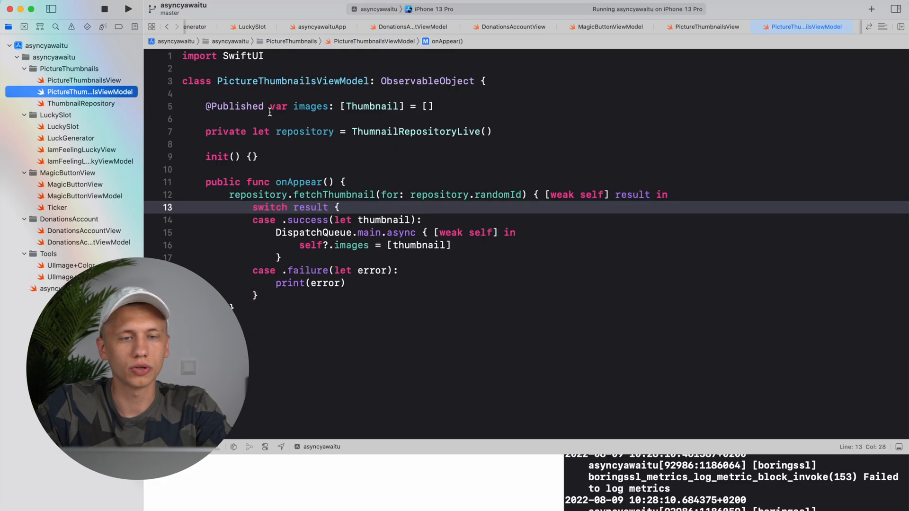
left_click(80, 103)
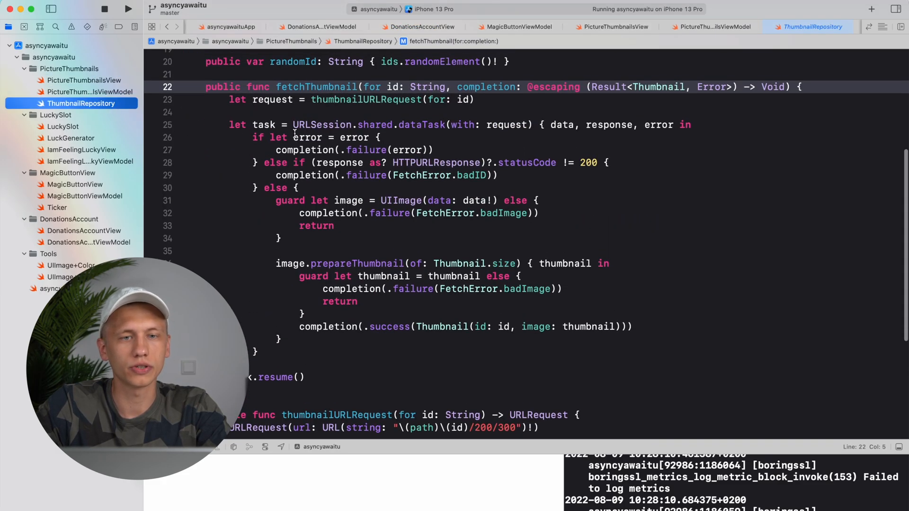
scroll("up", 3)
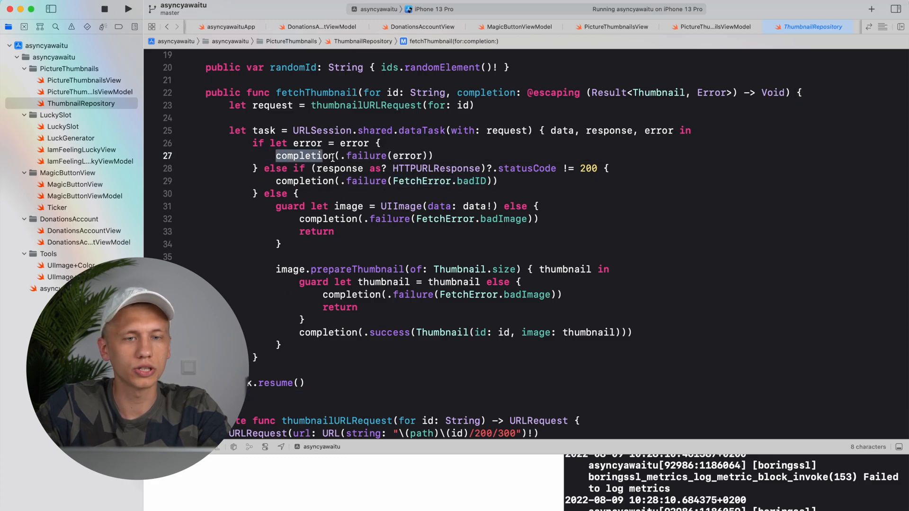
key("cmd+/")
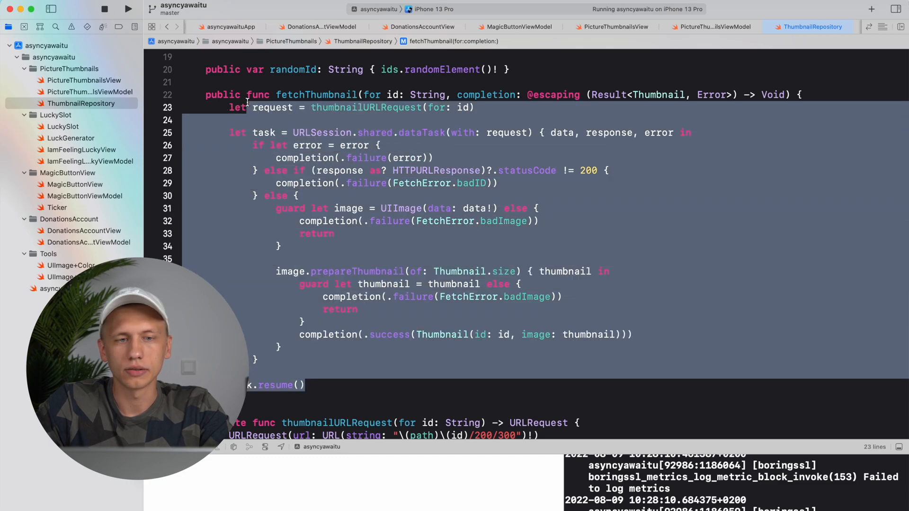
left_click(249, 107)
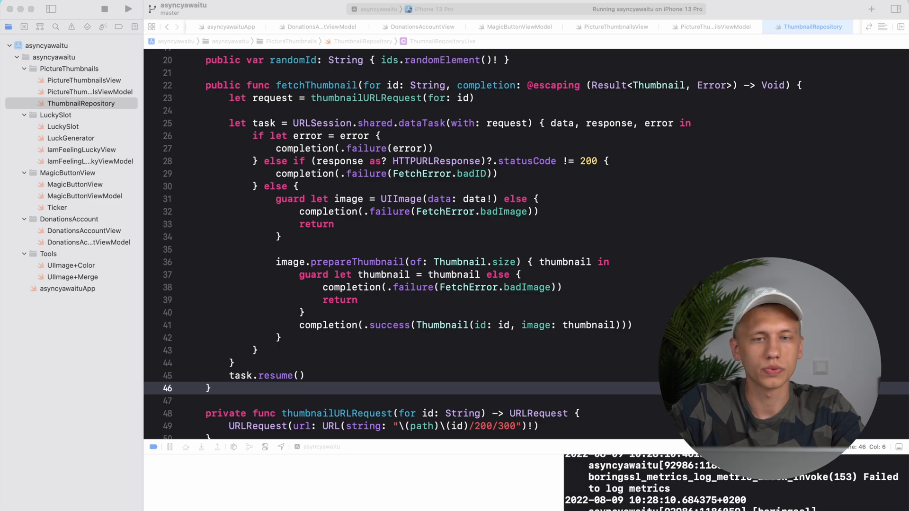
Review the new async fetchThumbnail signature against the old Thumbnail completion type
scroll("down", 3)
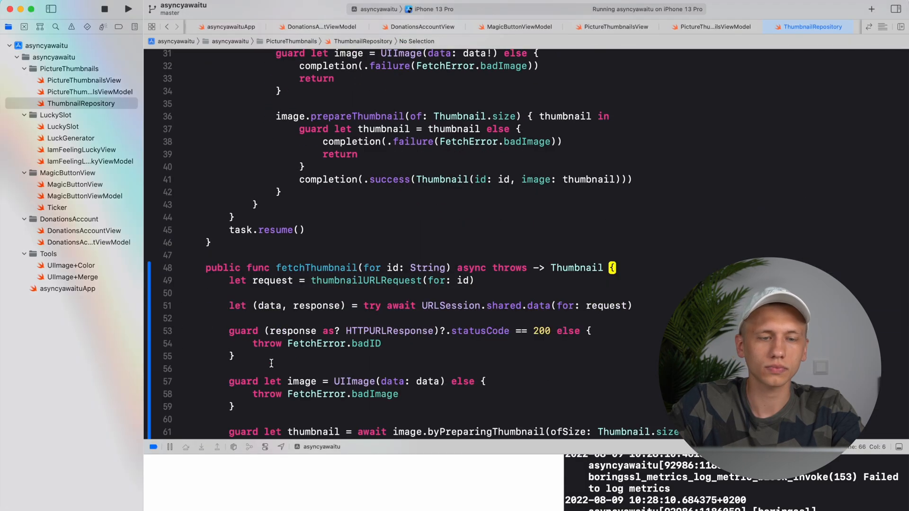
scroll("down", 3)
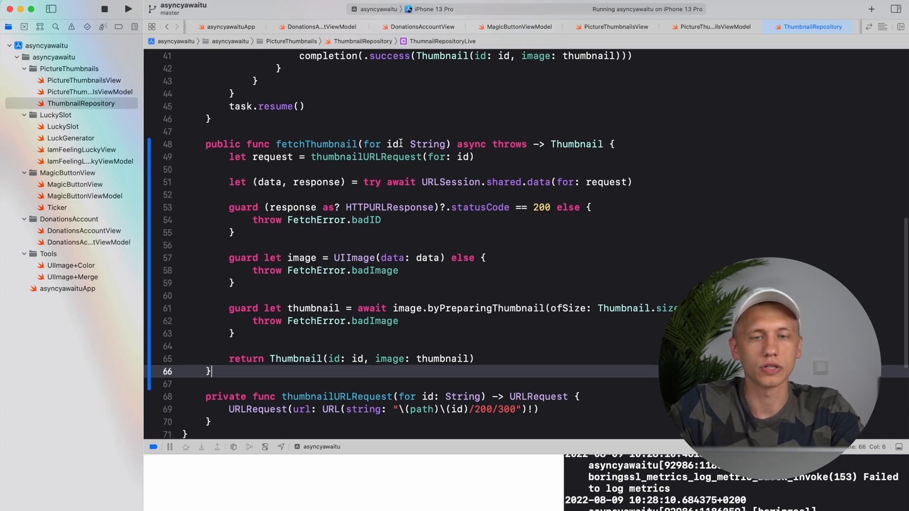
double_click(472, 159)
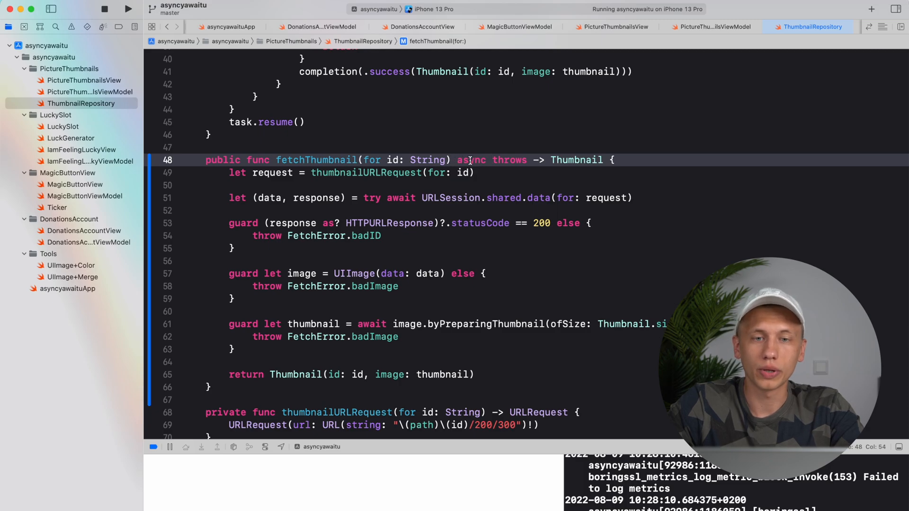
double_click(471, 159)
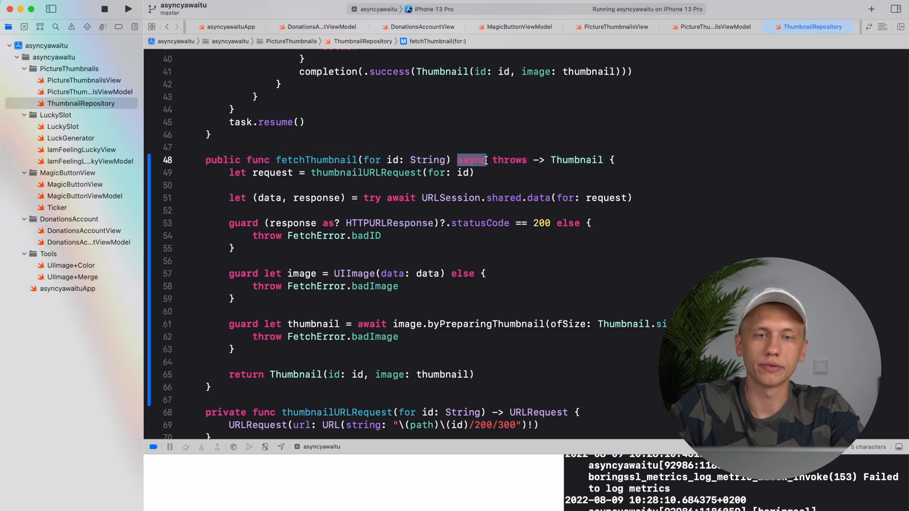
scroll("up", 3)
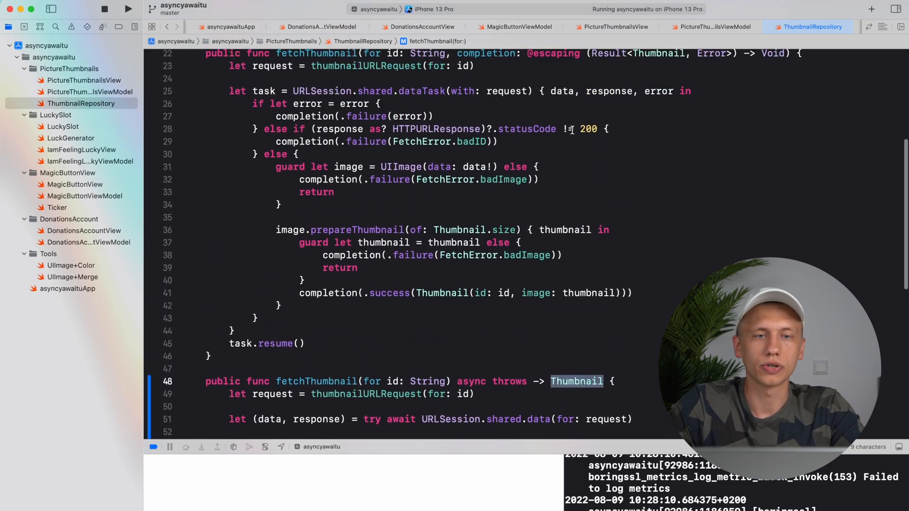
scroll("up", 3)
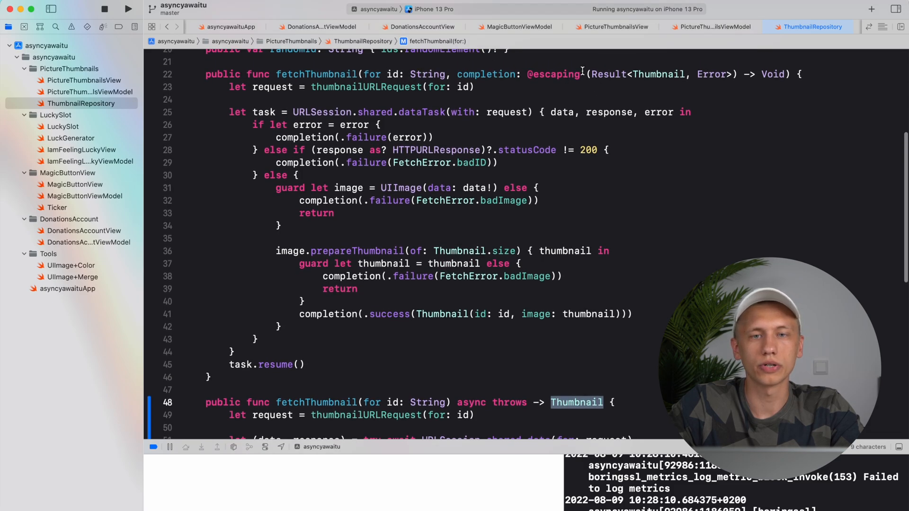
double_click(486, 74)
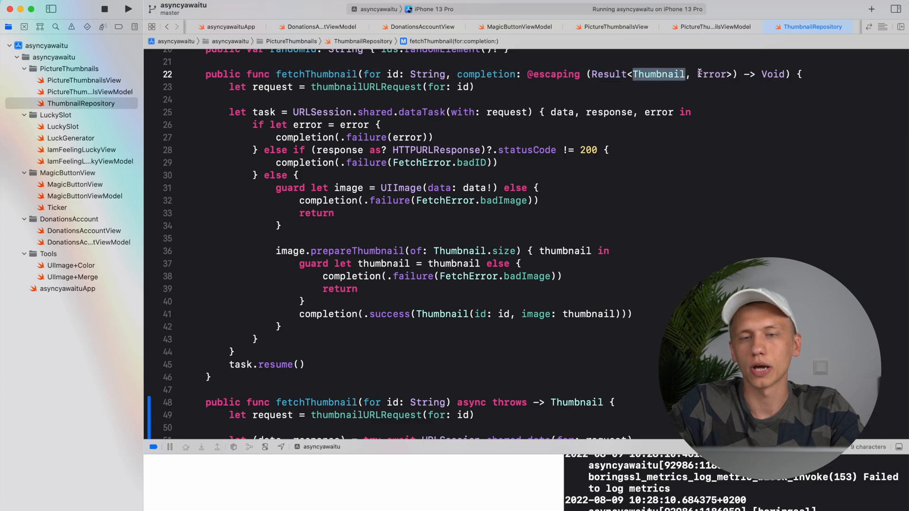
double_click(712, 73)
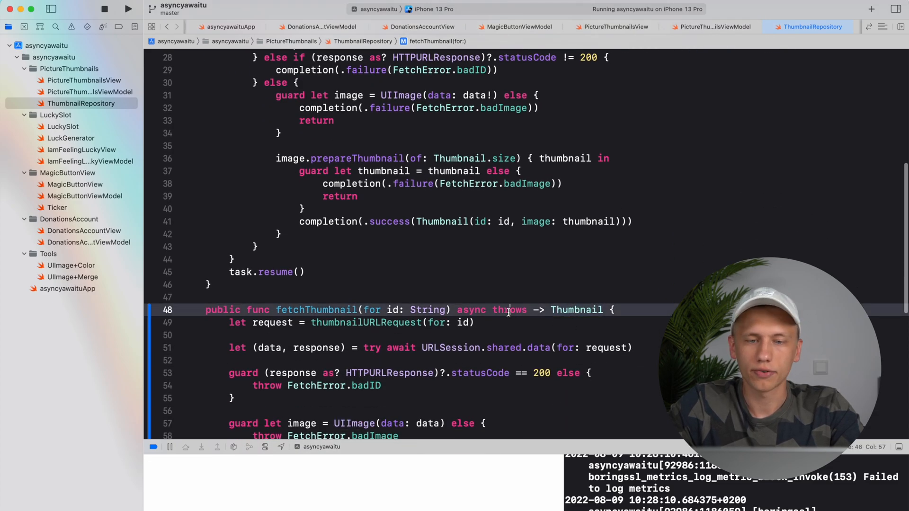
Review the throws keyword and the try await URLSession data call in the new function
double_click(510, 300)
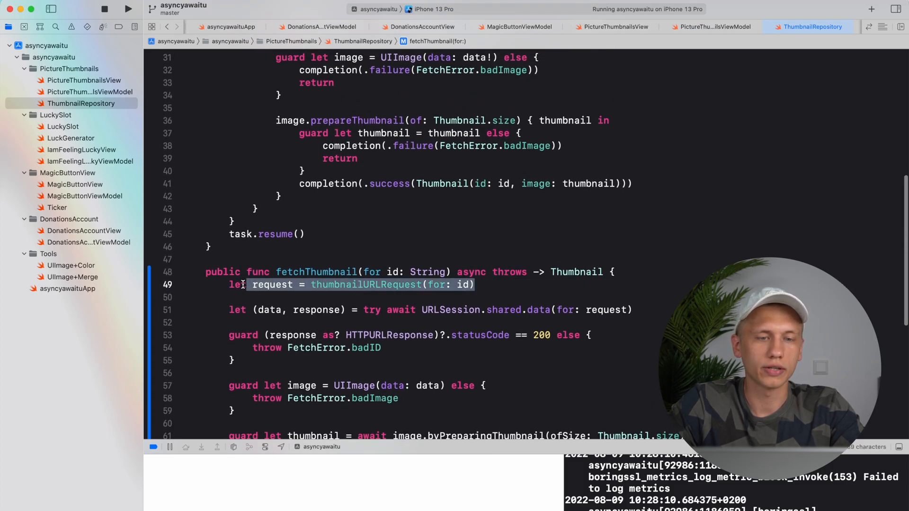
scroll("down", 3)
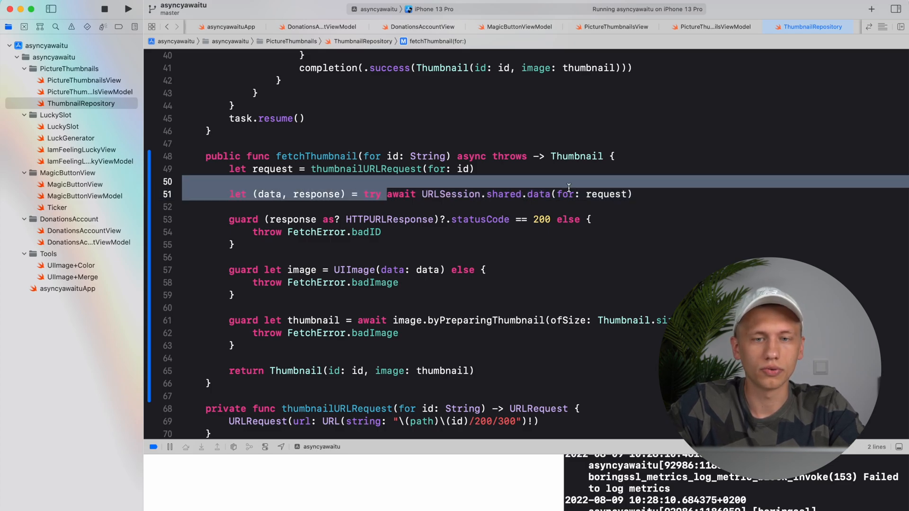
scroll("up", 3)
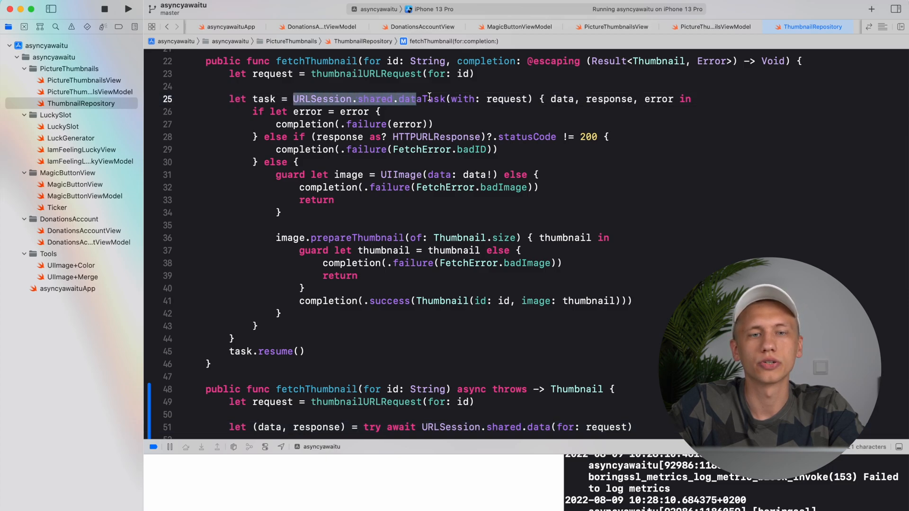
scroll("down", 3)
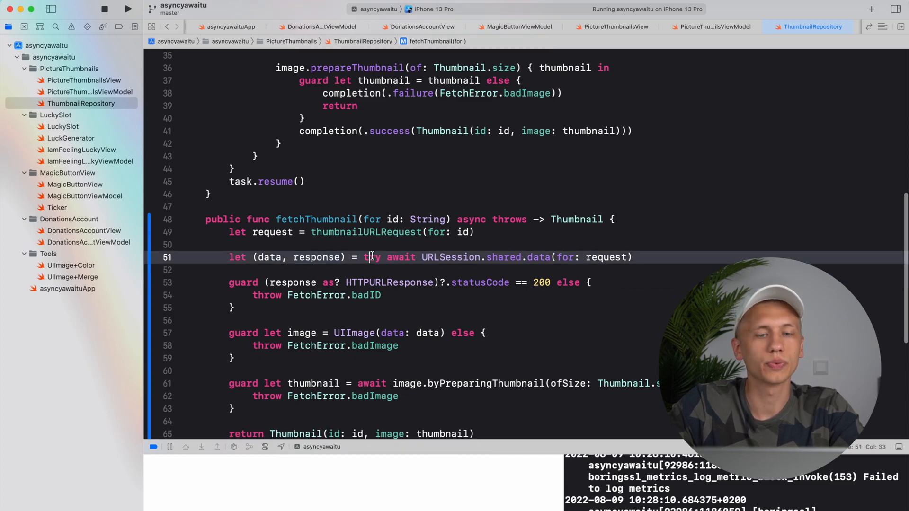
double_click(372, 257)
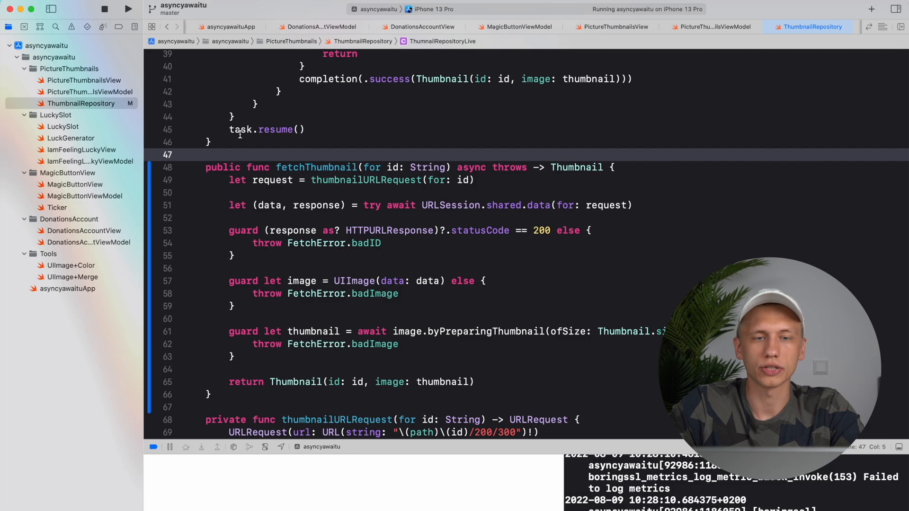
Inspect the try await data(for: request) call and guard throws, leaving a fall-through error on the status guard
left_click(213, 394)
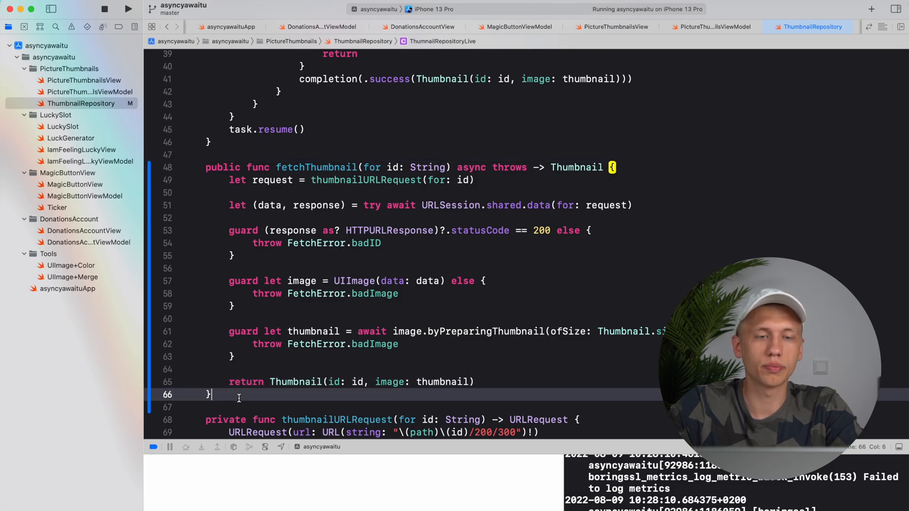
scroll("up", 3)
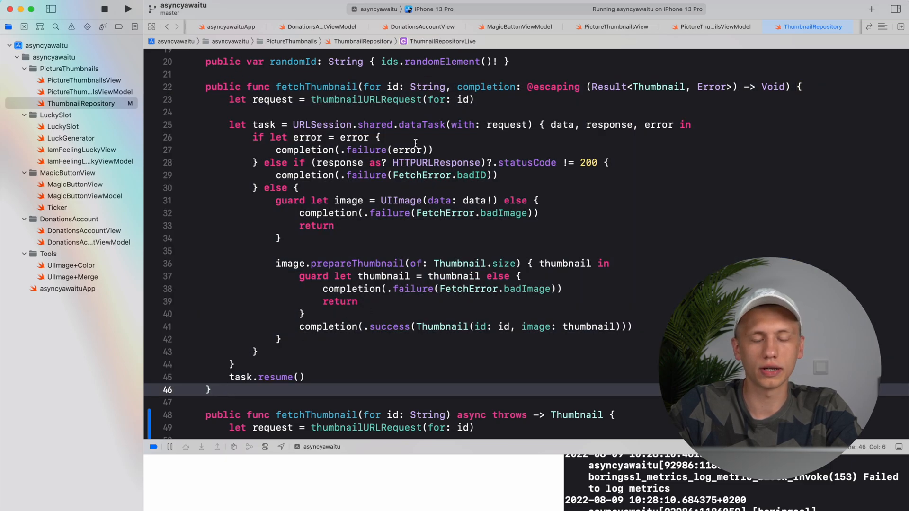
scroll("down", 3)
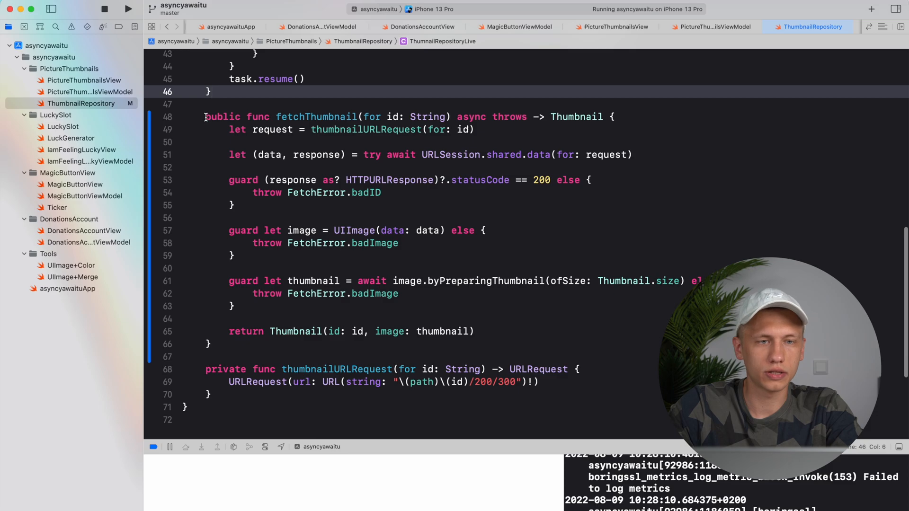
scroll("up", 3)
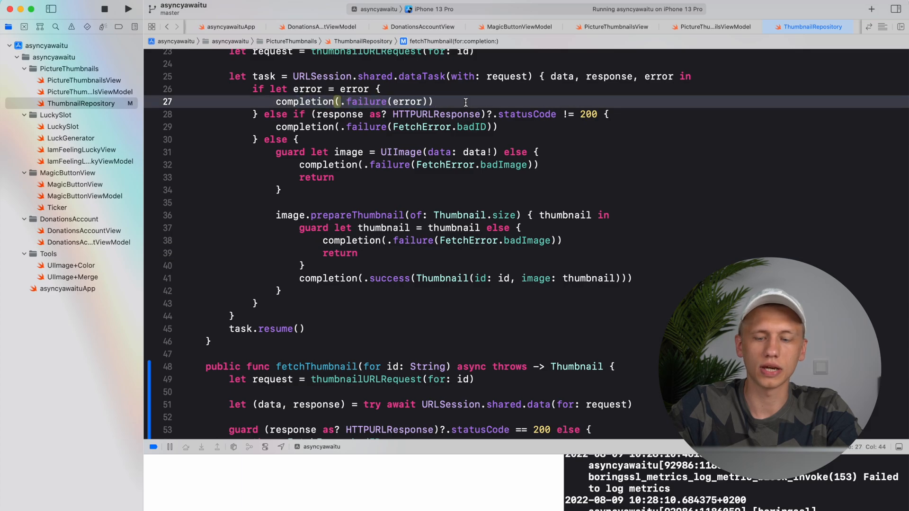
scroll("down", 3)
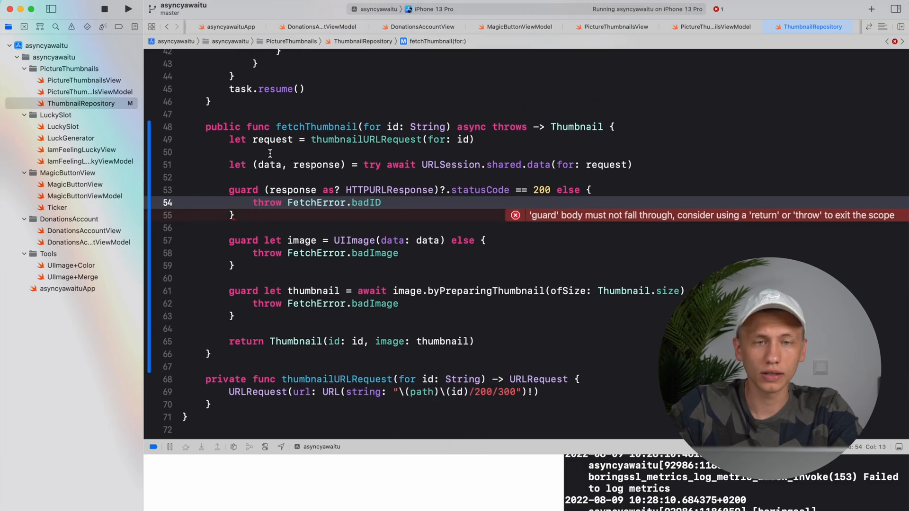
left_click(230, 342)
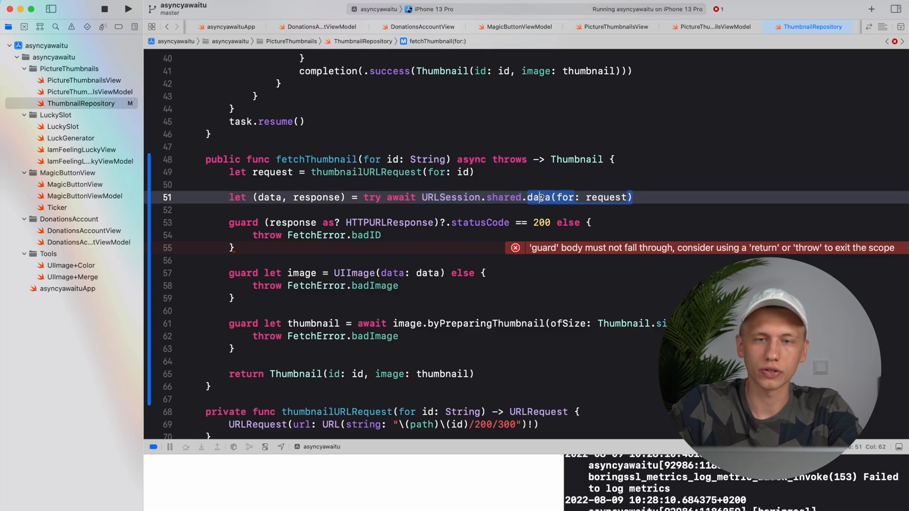
left_click(539, 197)
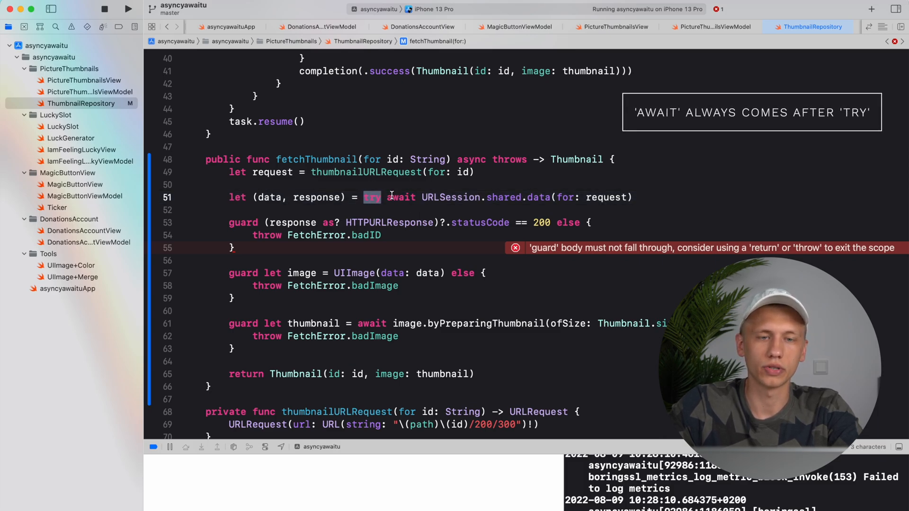
left_click(90, 92)
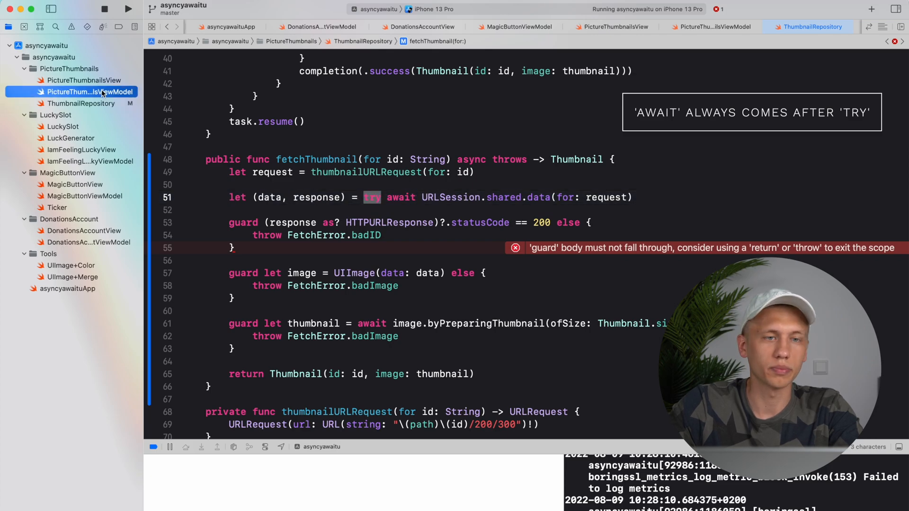
Build the project so Xcode flags the async onAppear call in PictureThumbnailsView
left_click(714, 27)
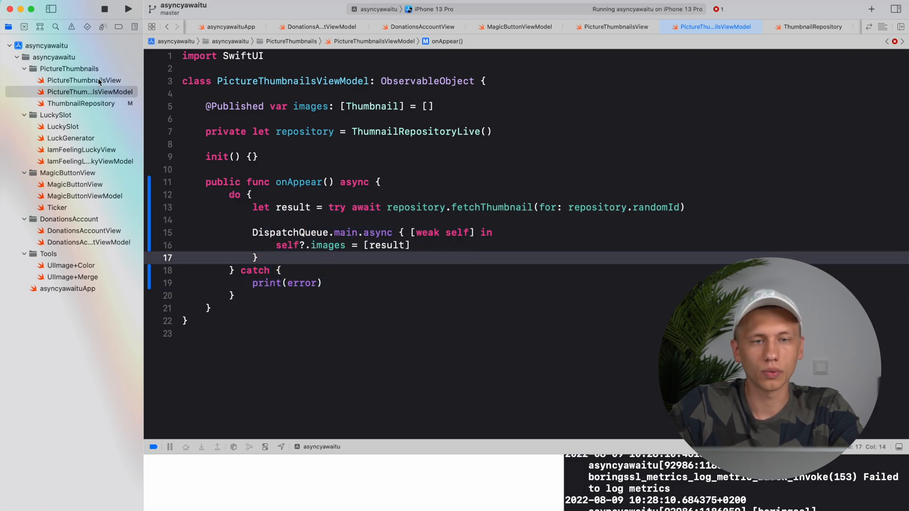
key("cmd+b")
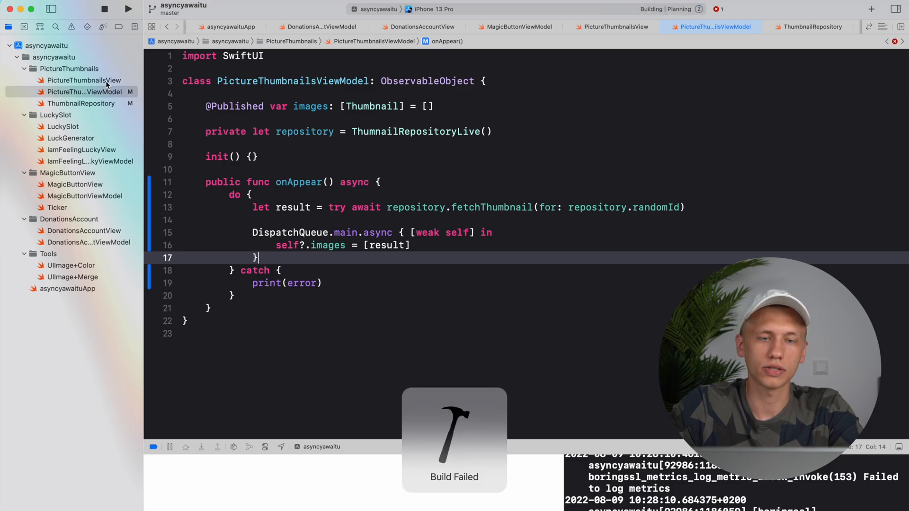
left_click(85, 80)
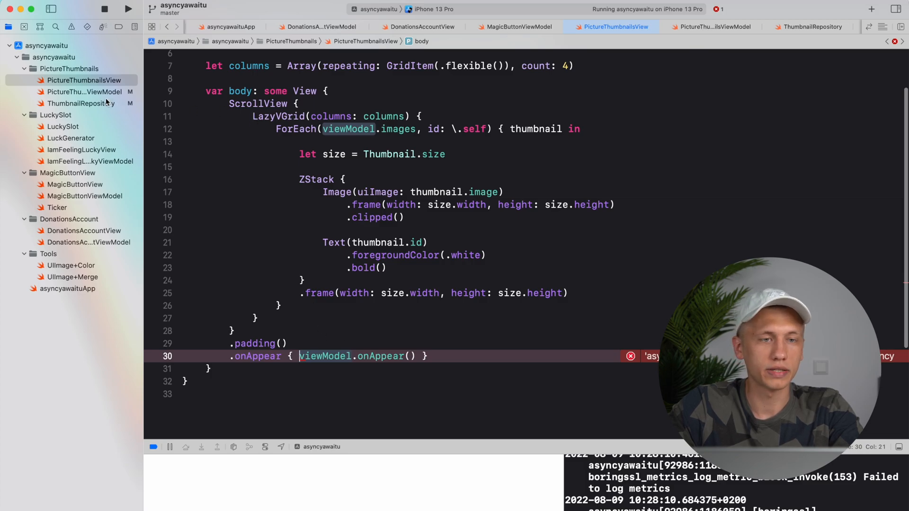
Replace .onAppear with .task { await viewModel.onAppear() } in PictureThumbnailsView
left_click(84, 92)
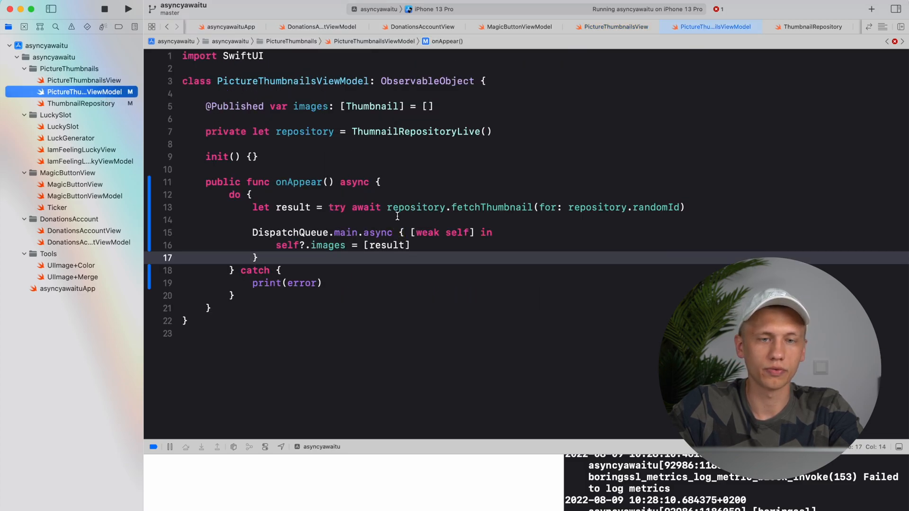
double_click(366, 208)
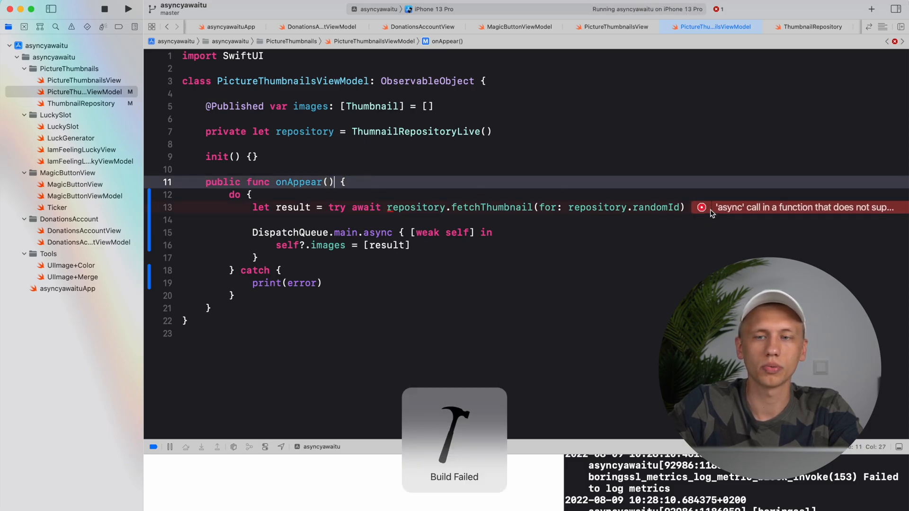
type("async")
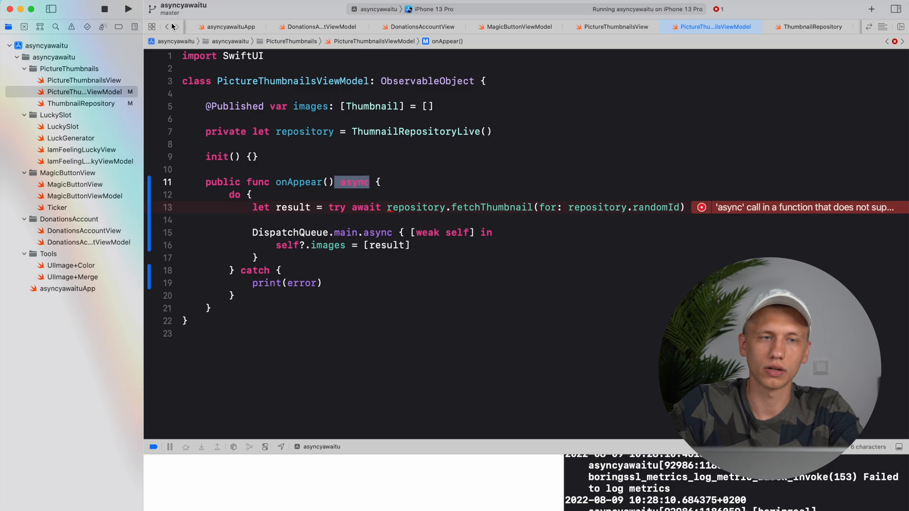
left_click(610, 27)
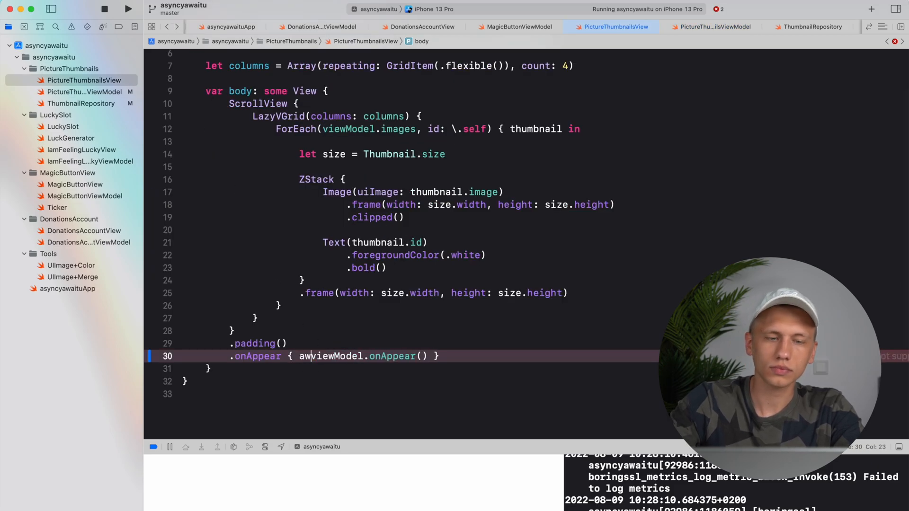
key("Backspace")
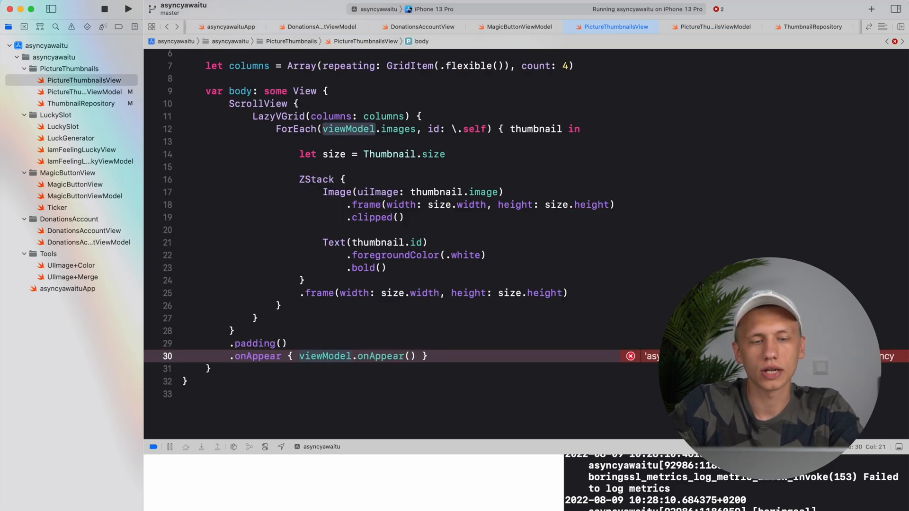
type("await")
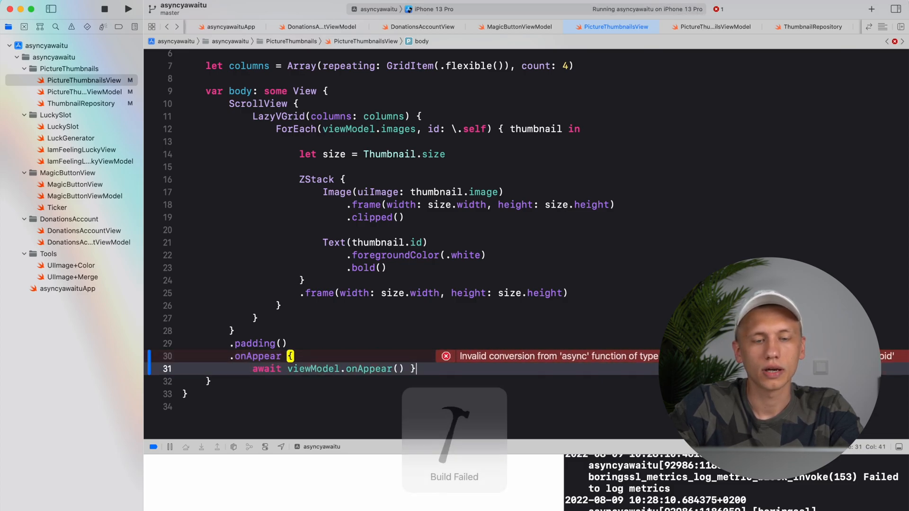
type("Task {")
key("Return")
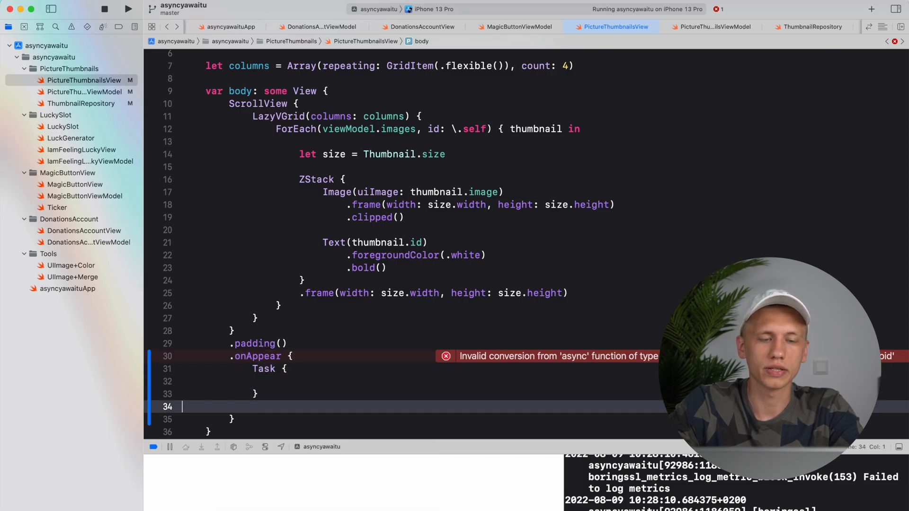
type("await viewModel.onAppear() }")
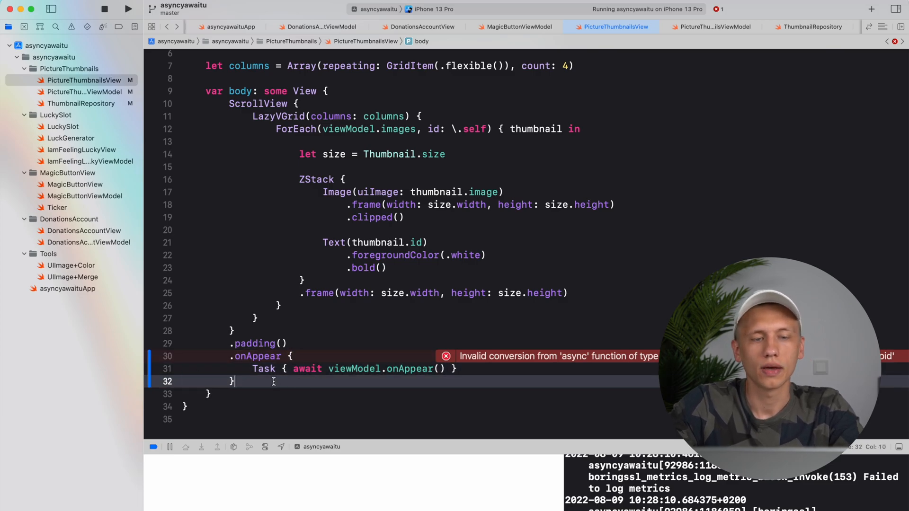
type(".task {}")
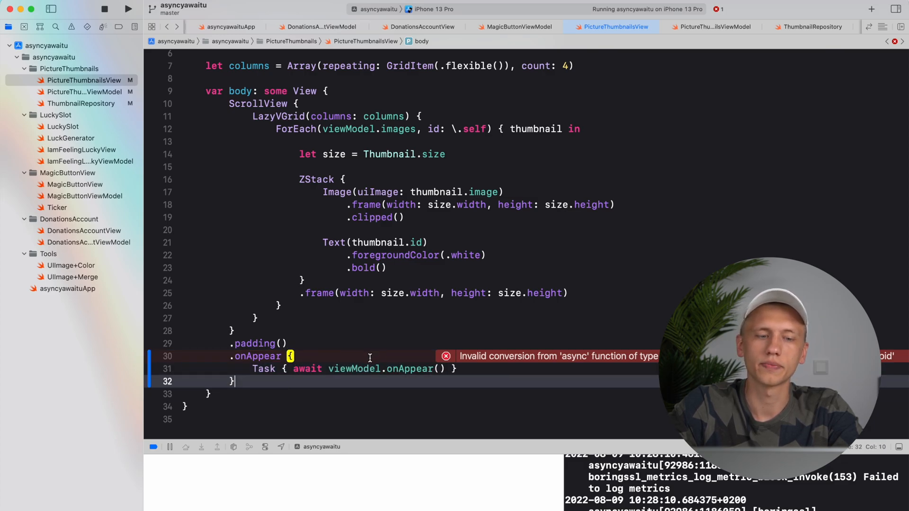
Run the app, replacing the running instance, so the simulator loads thumbnail 1004
left_click(128, 9)
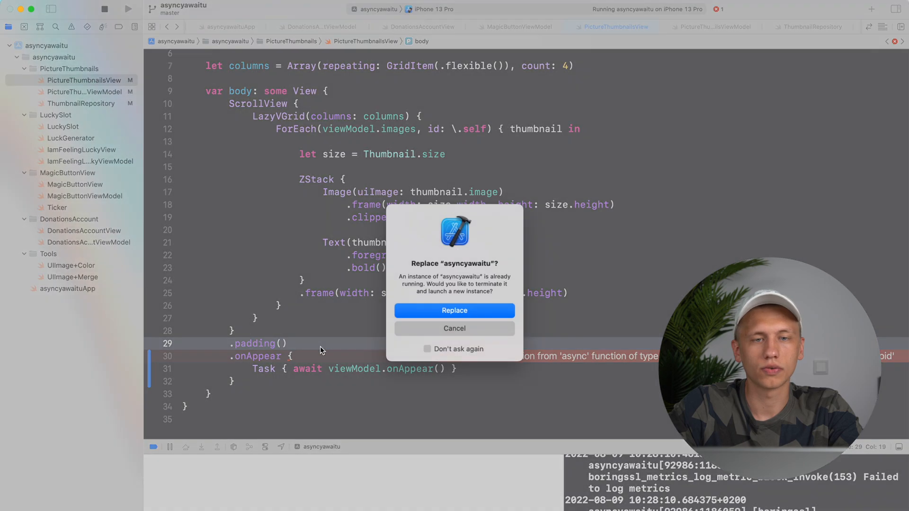
left_click(453, 310)
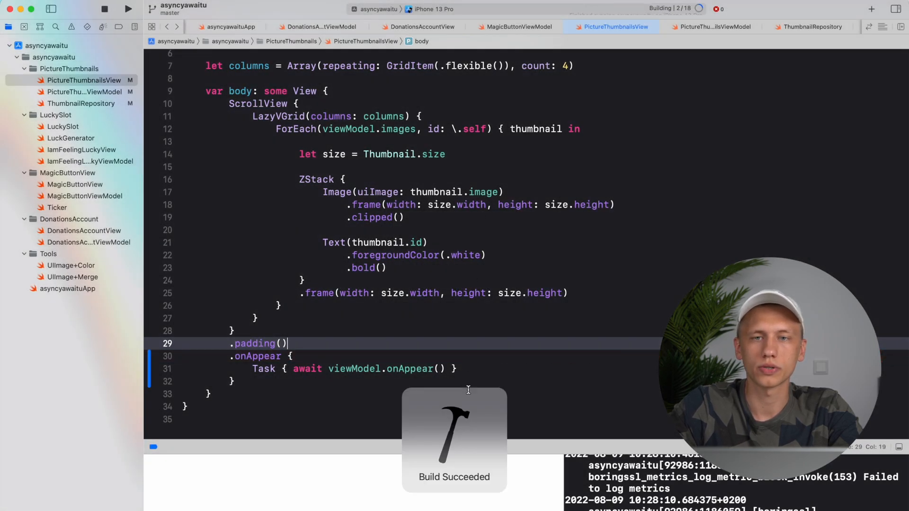
left_click(128, 9)
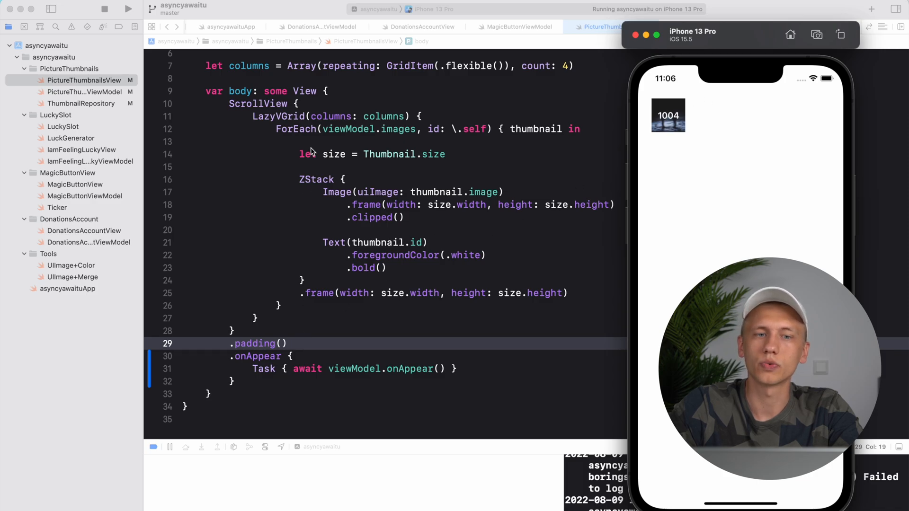
left_click(84, 92)
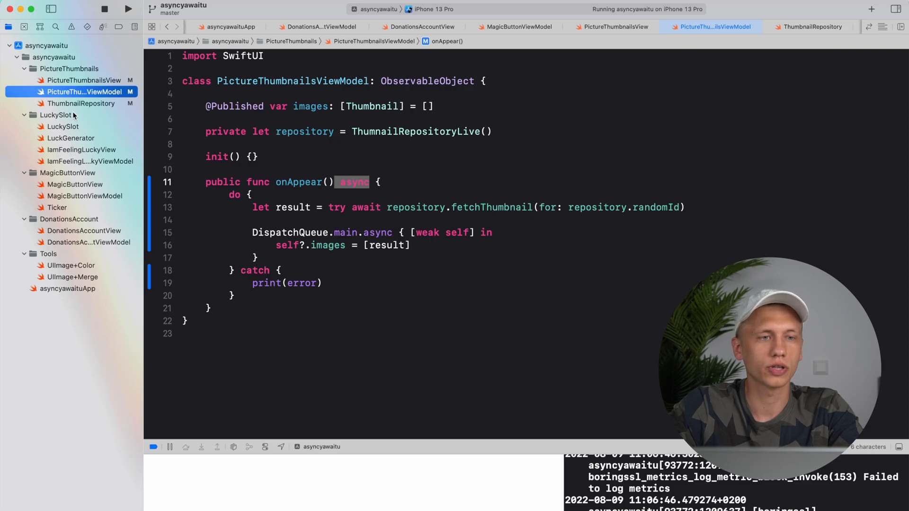
Swap byPreparingThumbnail for the new UIImage async thumbnail property in fetchThumbnail
left_click(811, 27)
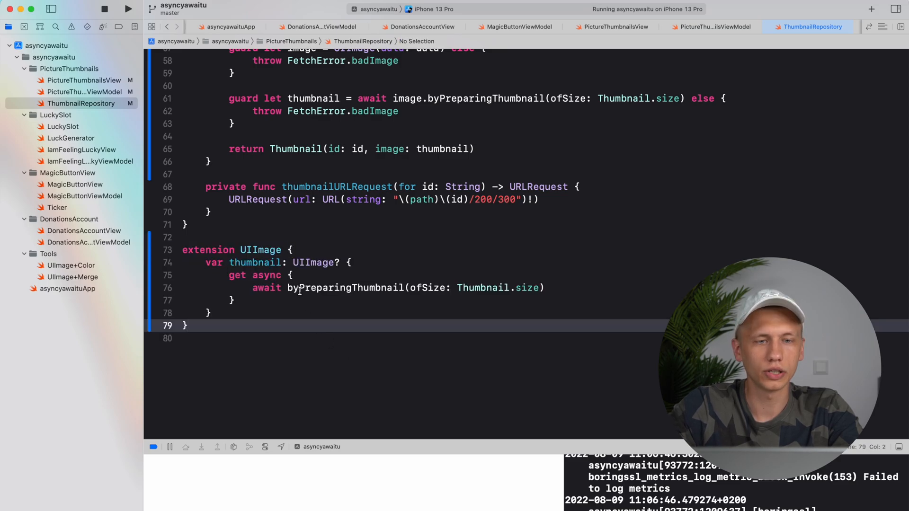
double_click(237, 279)
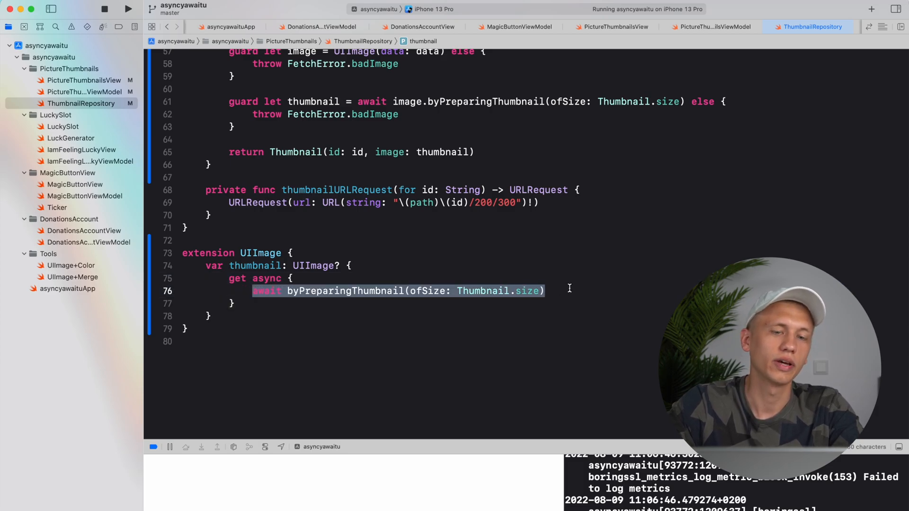
scroll("up", 3)
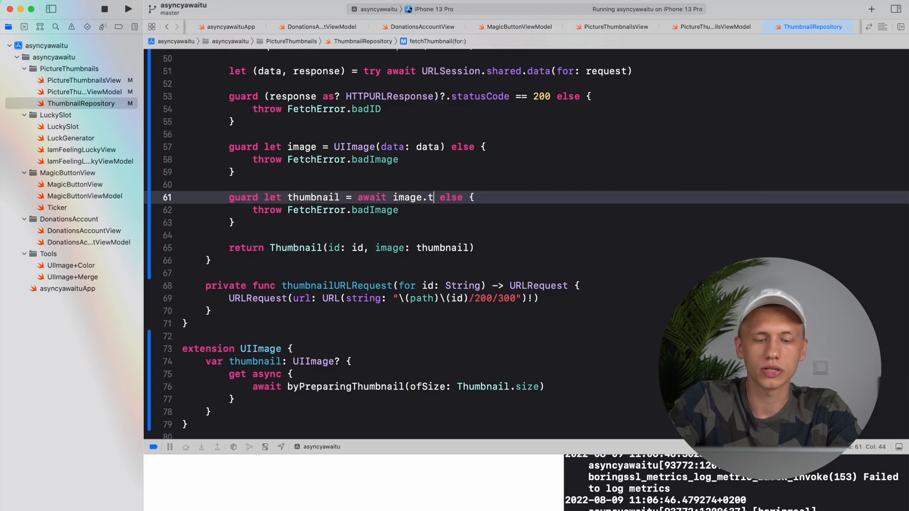
type("humbnail")
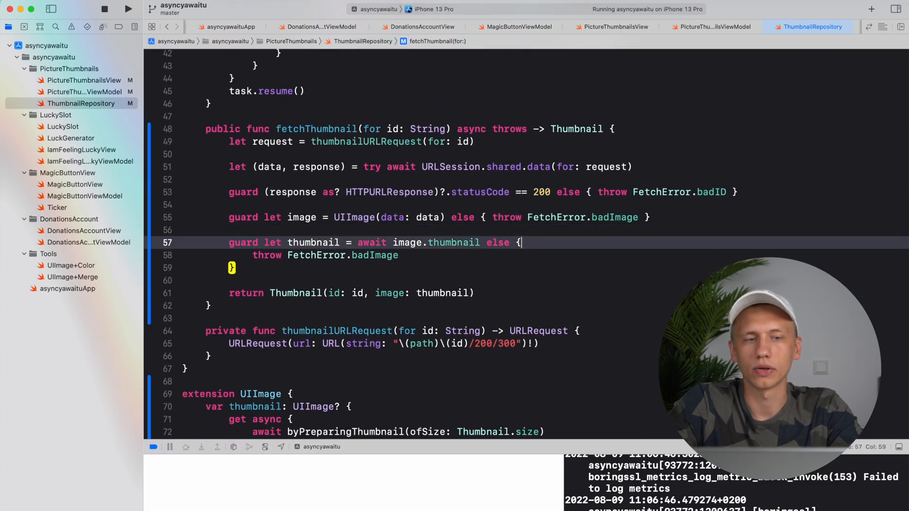
scroll("up", 3)
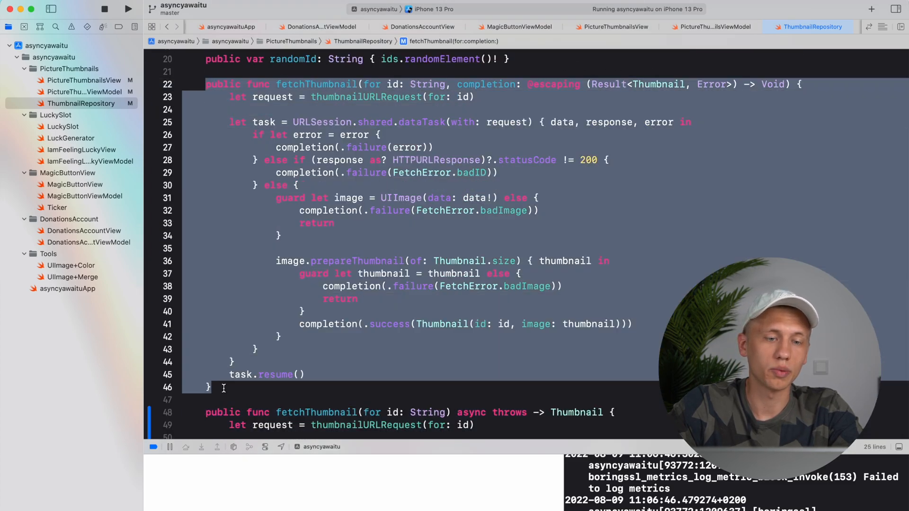
scroll("down", 3)
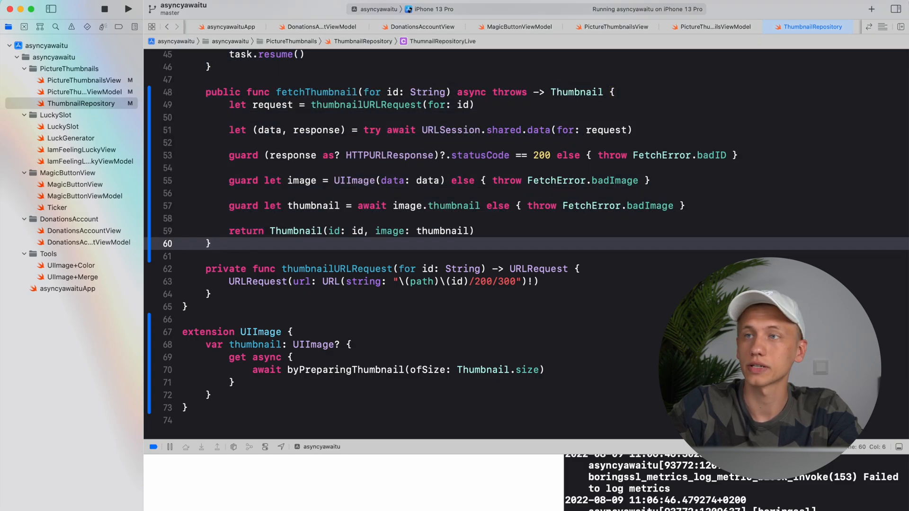
scroll("up", 3)
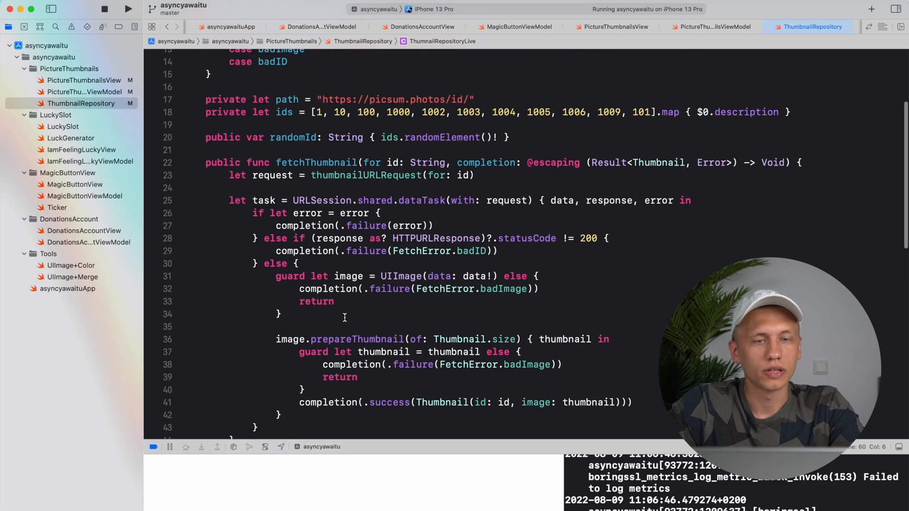
scroll("up", 3)
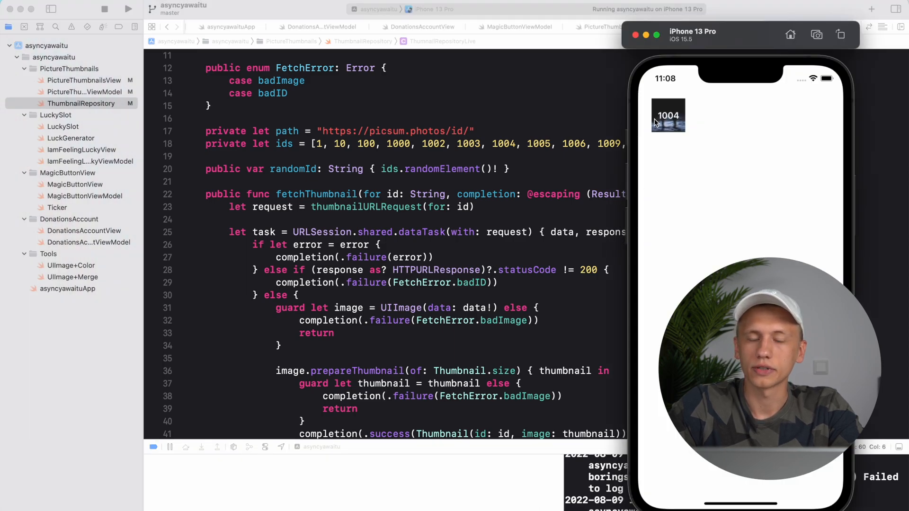
mouse_move(363, 223)
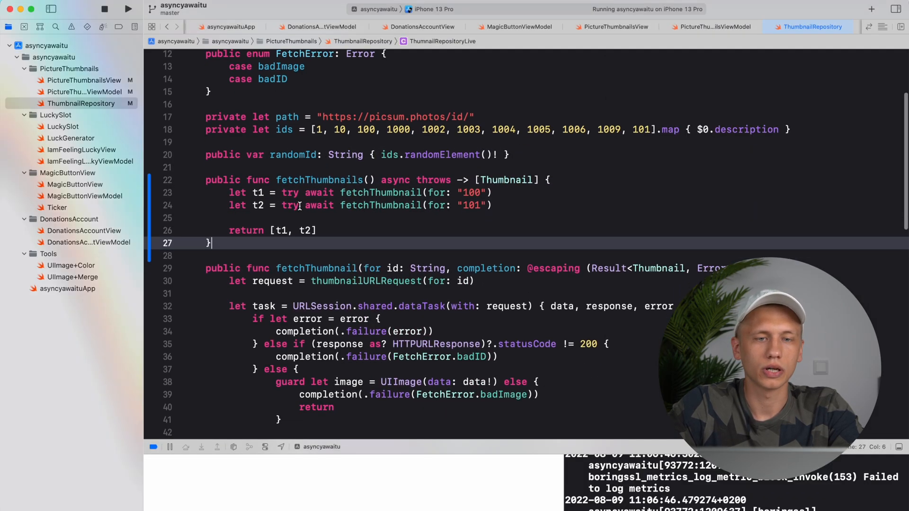
Move into fetchThumbnails, which awaits thumbnails 100 and 101 sequentially
double_click(380, 244)
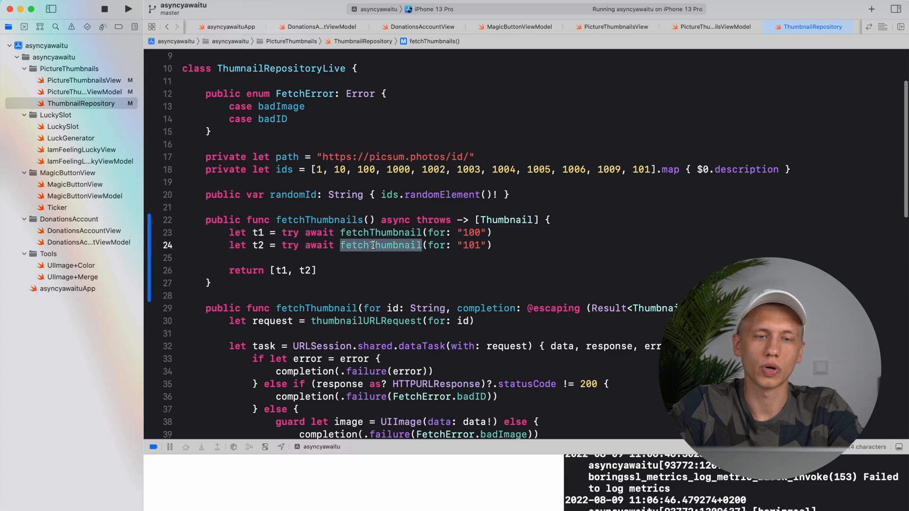
left_click(715, 27)
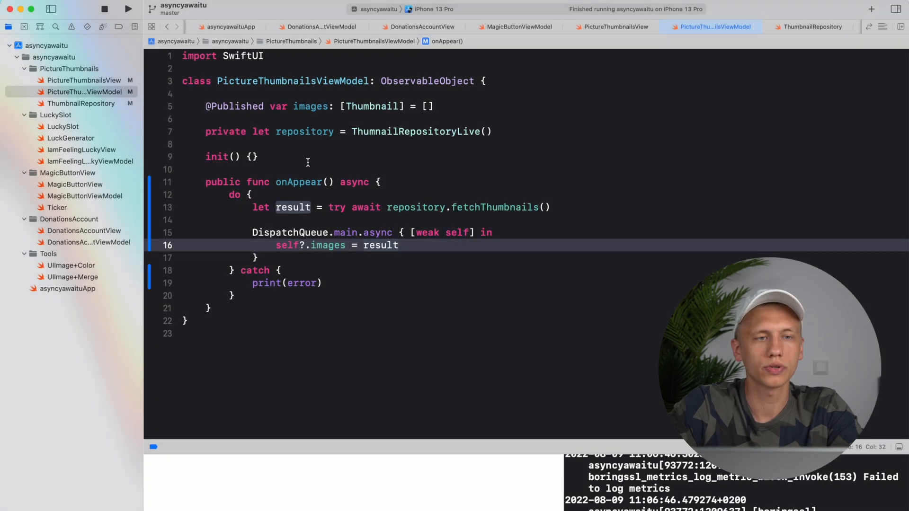
left_click(127, 8)
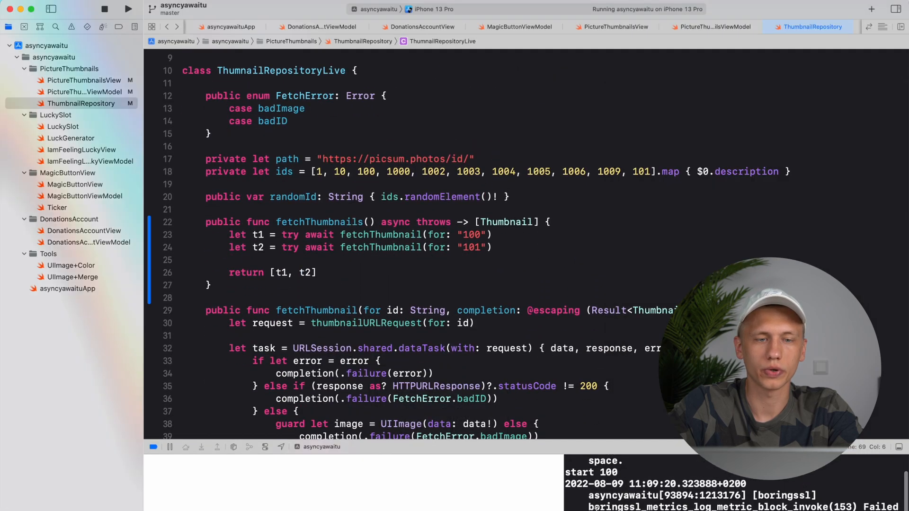
left_click(475, 247)
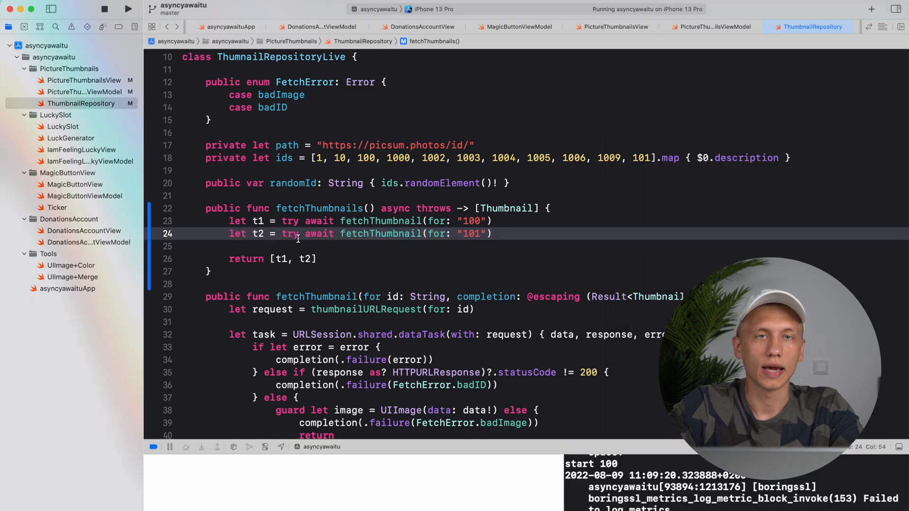
Use async let for t1 and t2 and return try await [t1, t2]
scroll("down", 3)
type("async ")
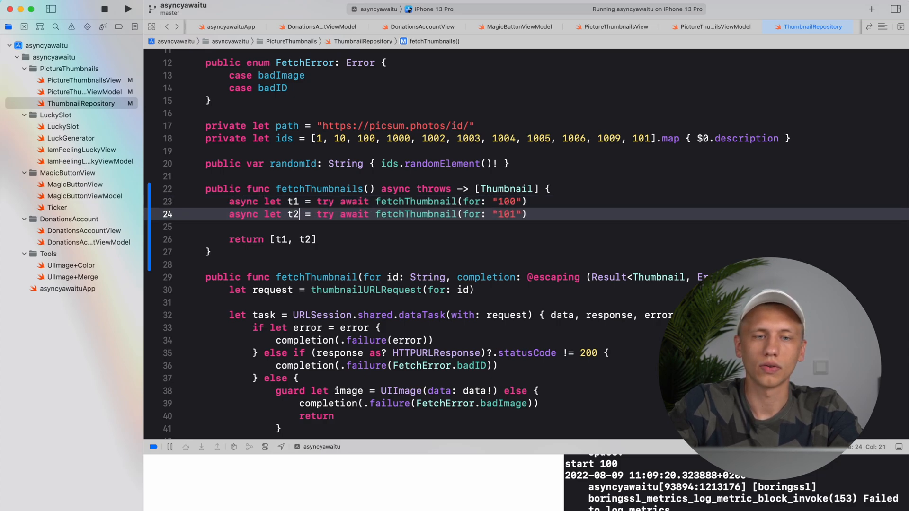
double_click(352, 214)
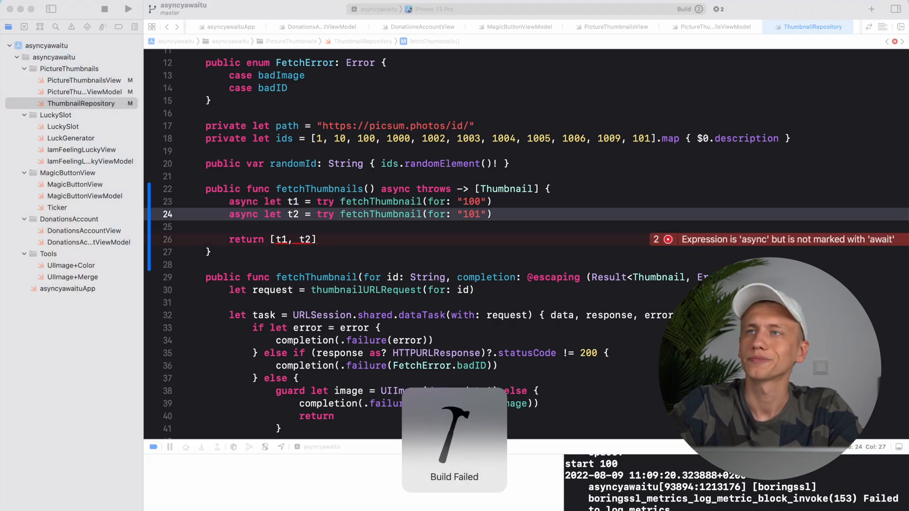
left_click(127, 8)
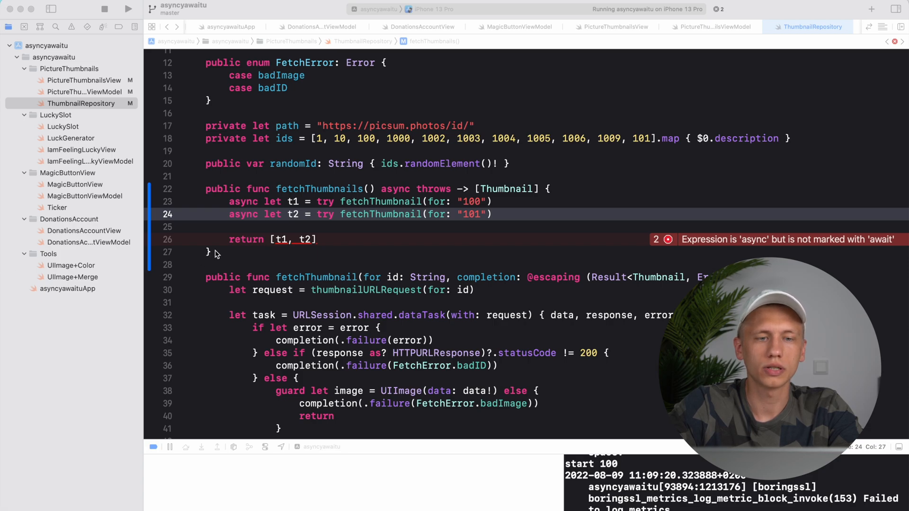
type("awai")
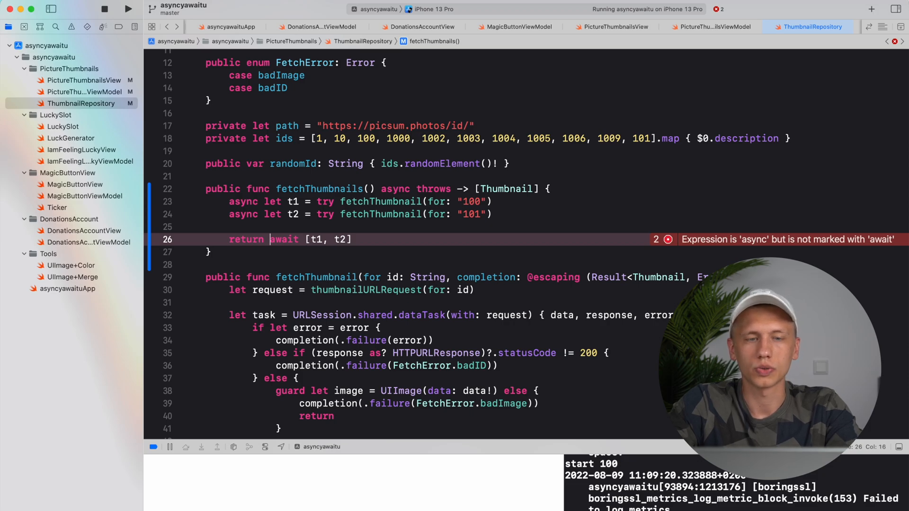
type("try")
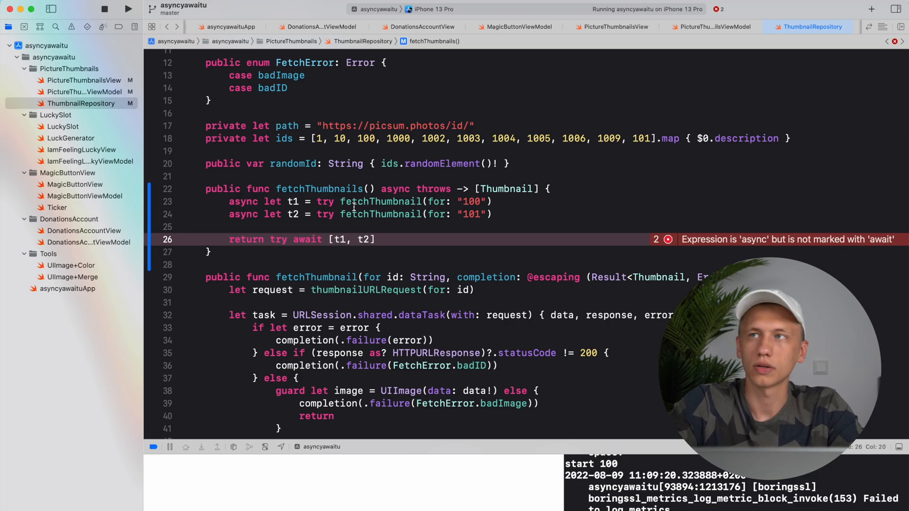
double_click(325, 201)
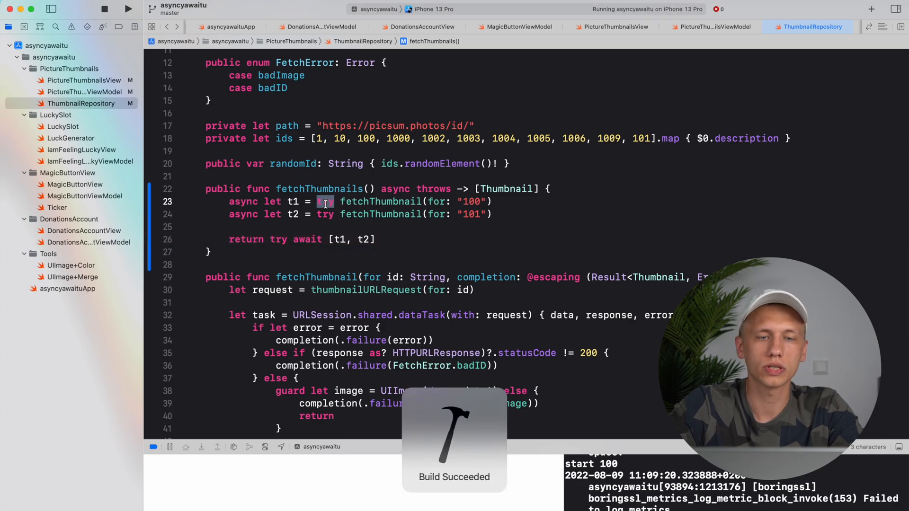
Relaunch the app so the console logs thumbnails 100 and 101 starting together
left_click(128, 8)
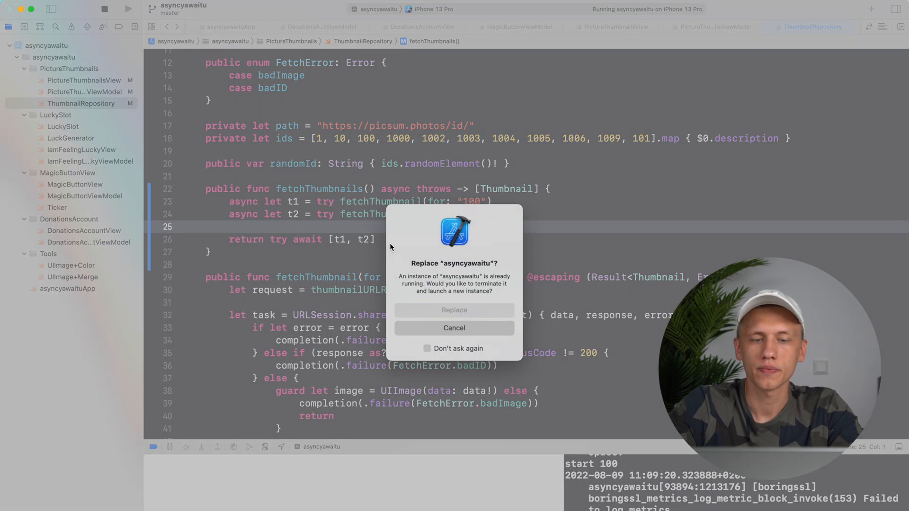
left_click(454, 309)
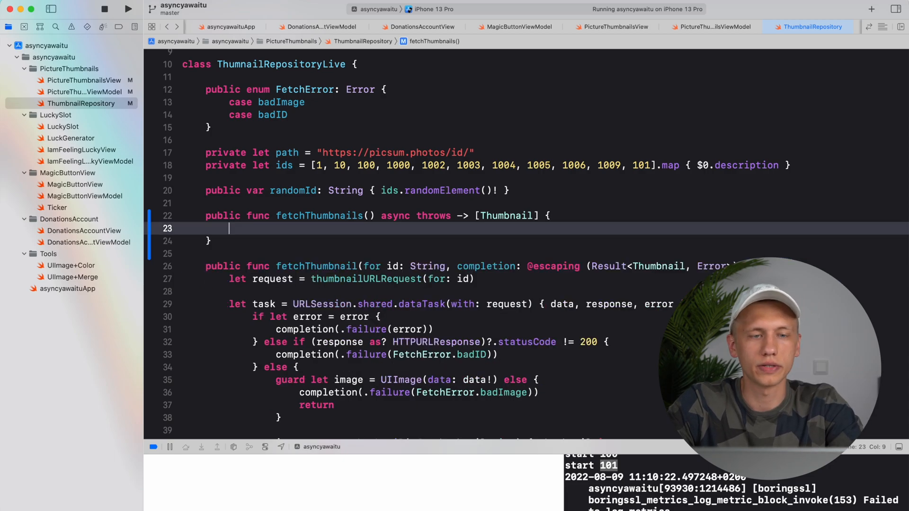
Loop over ids, try await each fetchThumbnail into a result array, return it, and run the app
type("var result = [Thumbnail](")
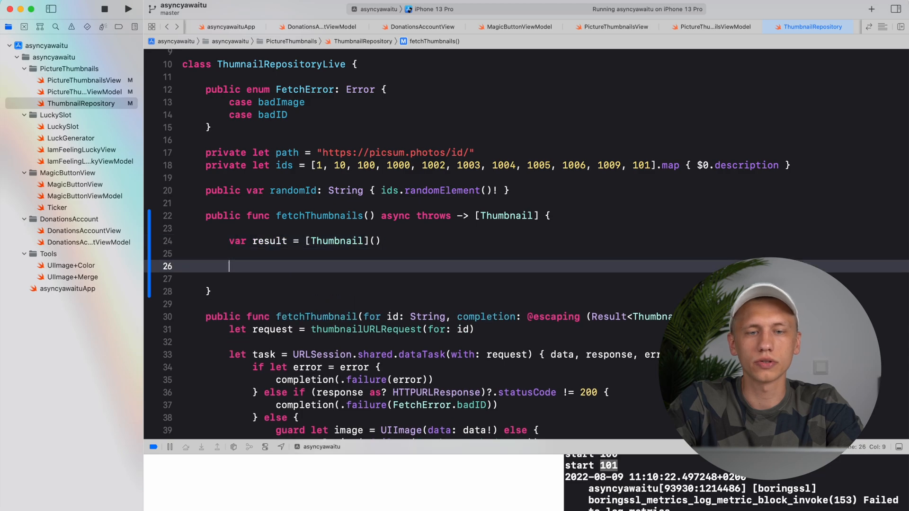
type("for id in ids {")
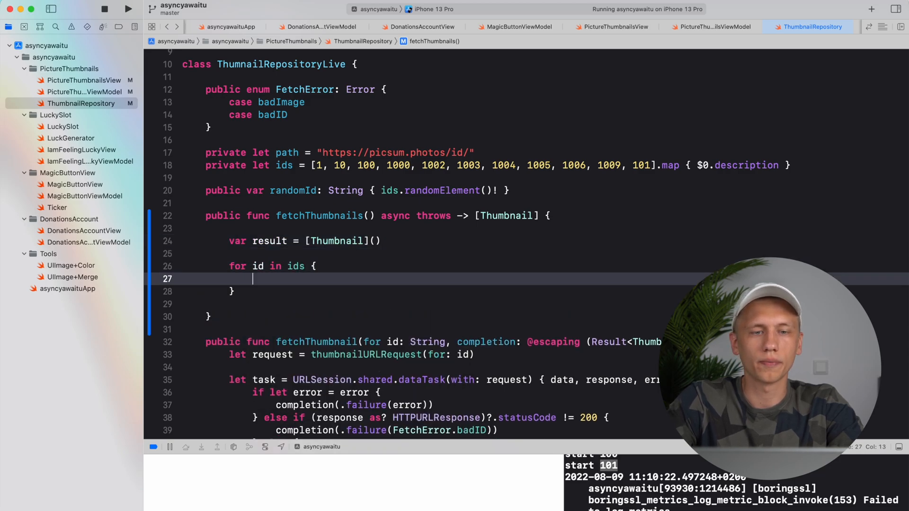
type("retun result")
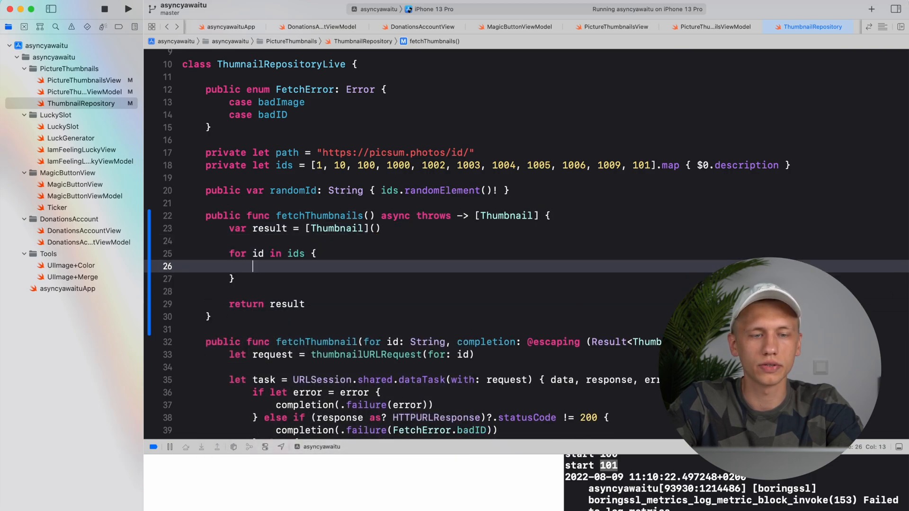
type("let thumbnail = try await fetchThumbnail(for: id")
type("result.append(thumbnail)")
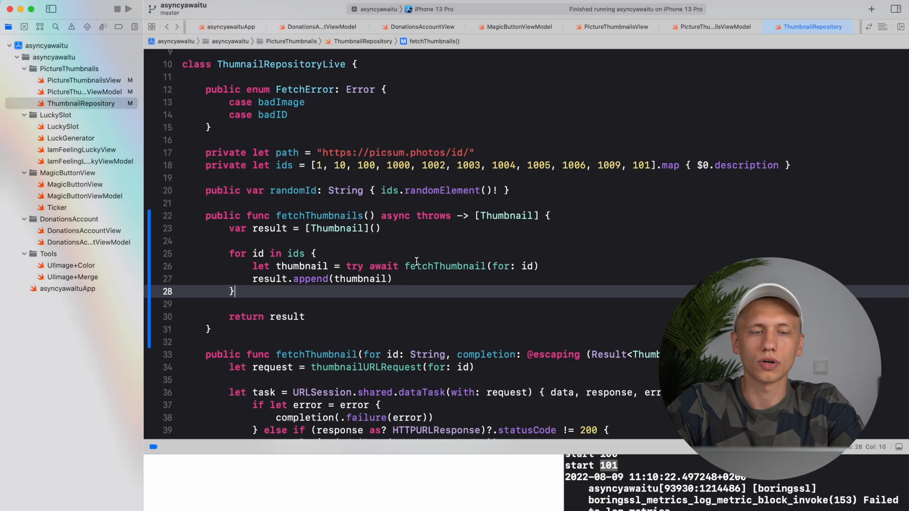
left_click(127, 9)
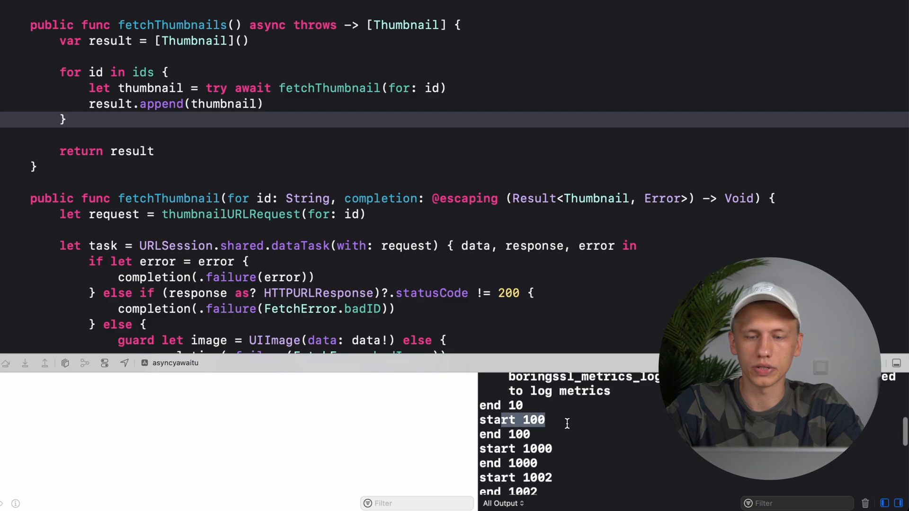
scroll("down", 3)
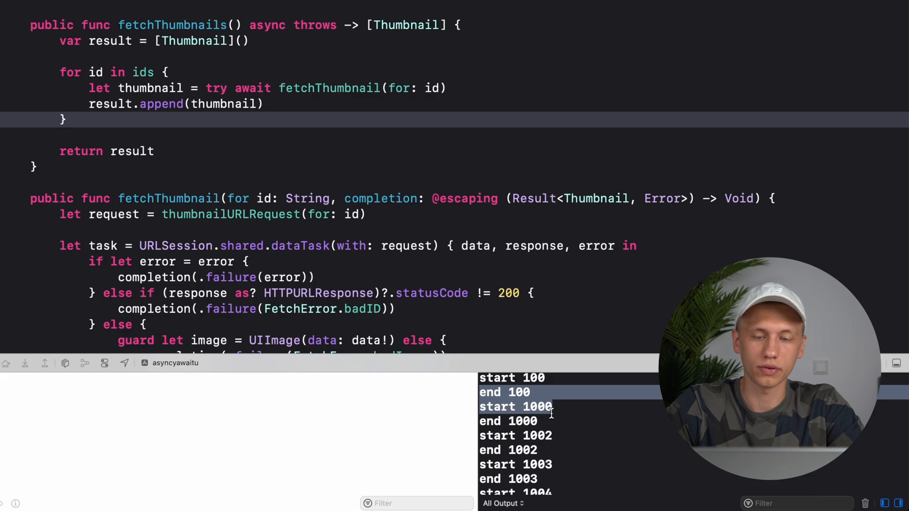
scroll("down", 3)
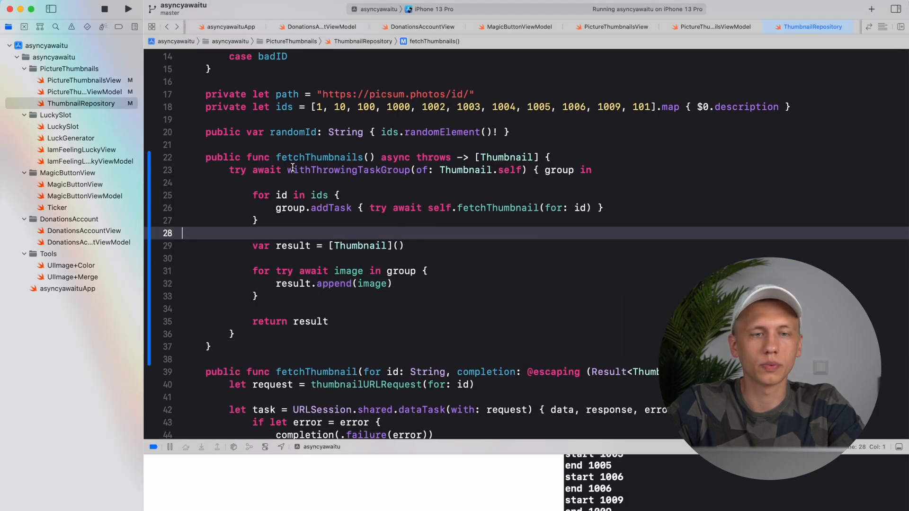
Review withThrowingTaskGroup(of: Thumbnail.self) with group.addTask per id
double_click(348, 169)
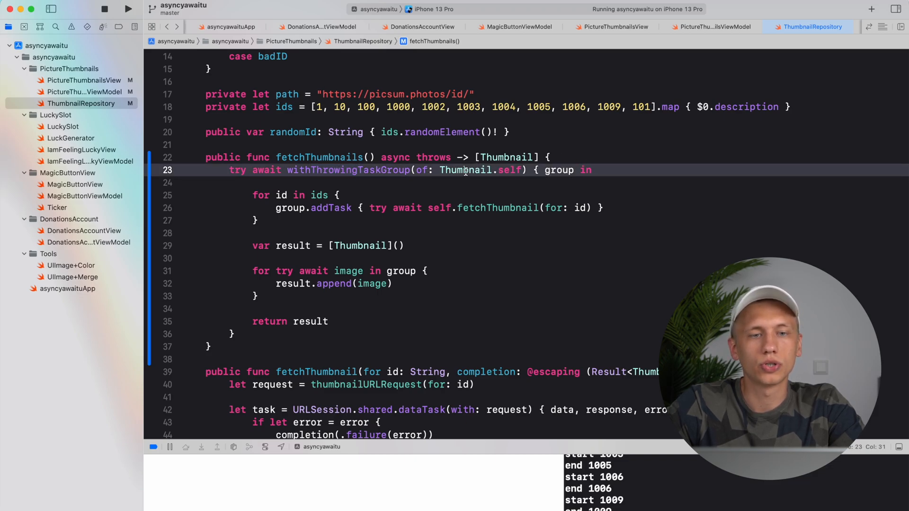
double_click(559, 169)
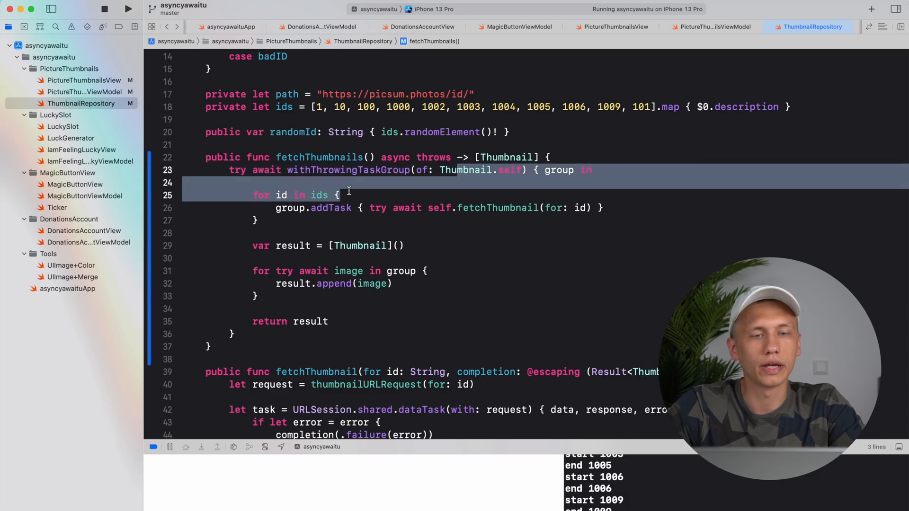
left_click(311, 208)
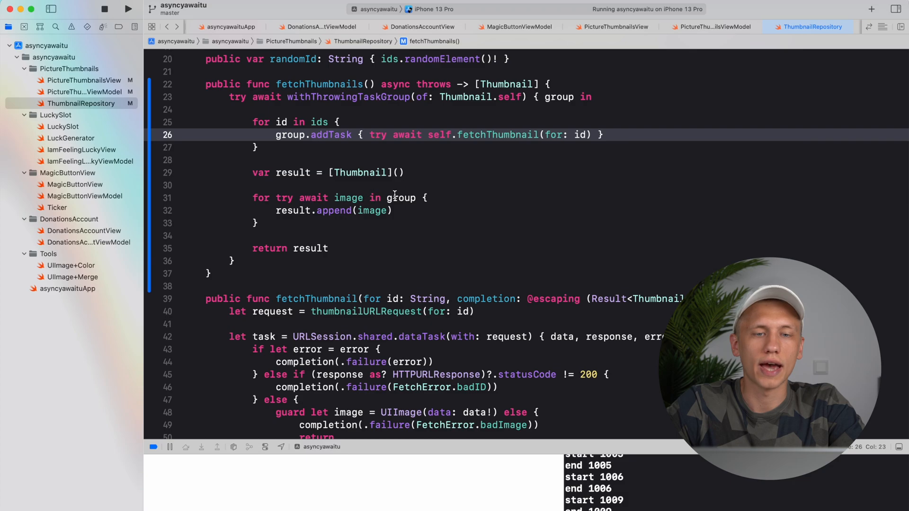
double_click(284, 198)
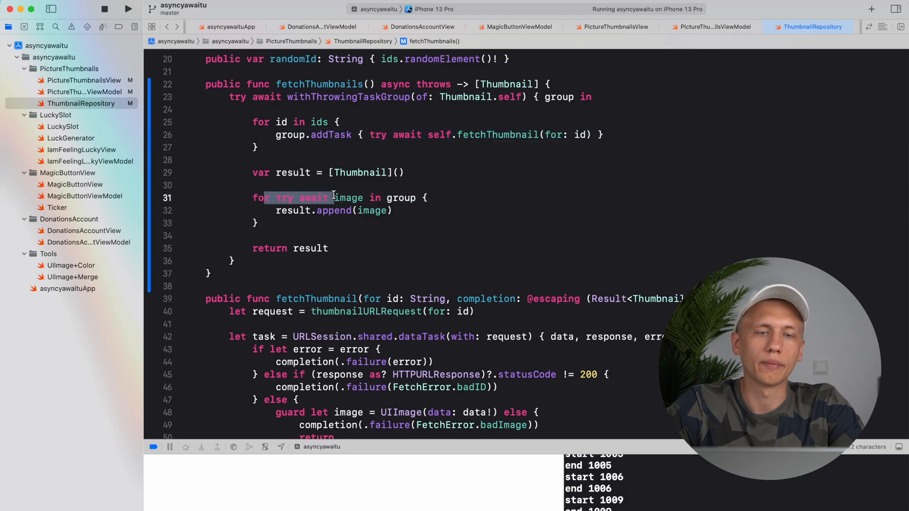
Review the 'for try await image in group' loop collecting results into the returned array
double_click(349, 198)
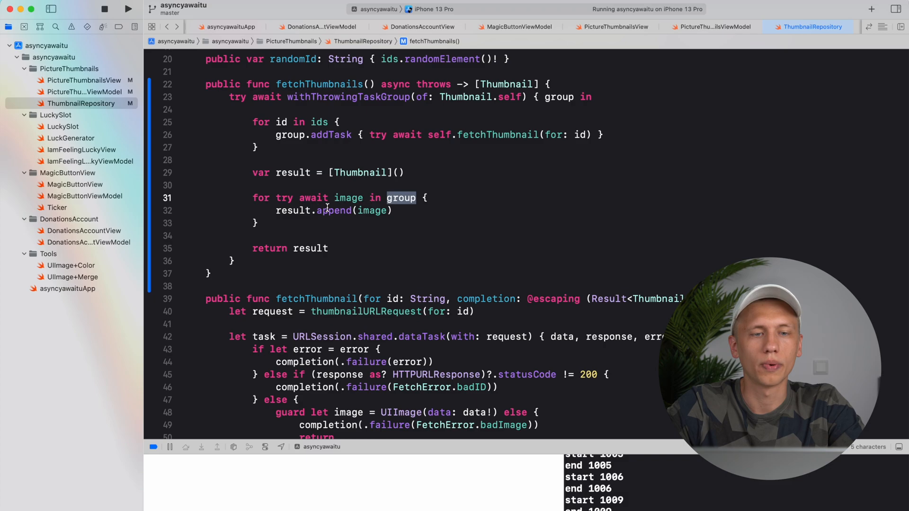
left_click(392, 211)
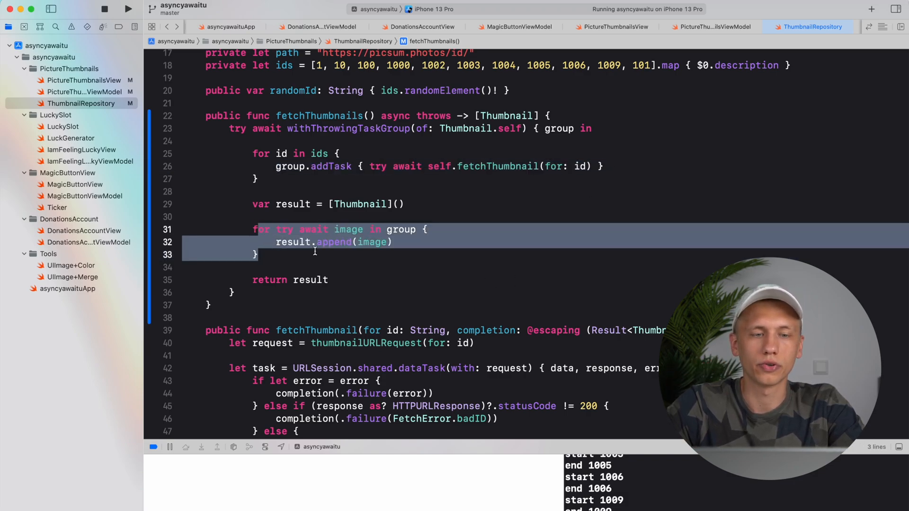
double_click(310, 300)
type("retu")
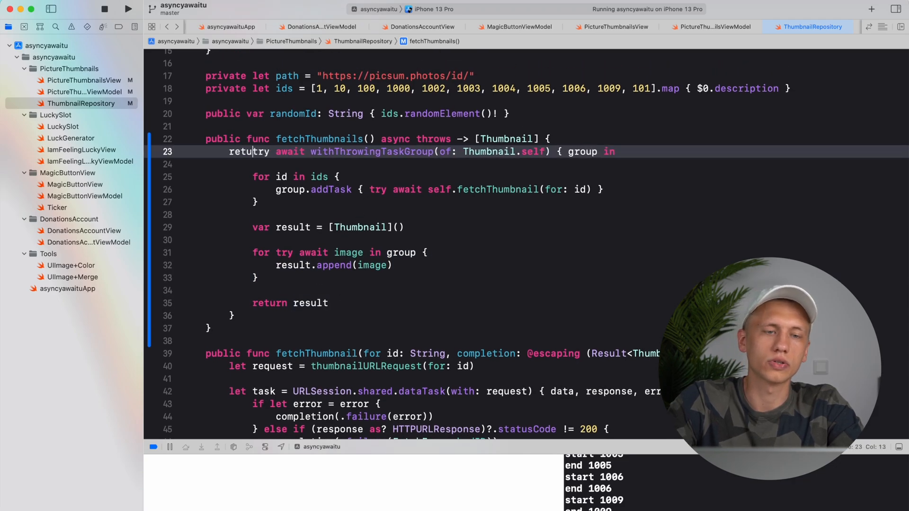
double_click(249, 151)
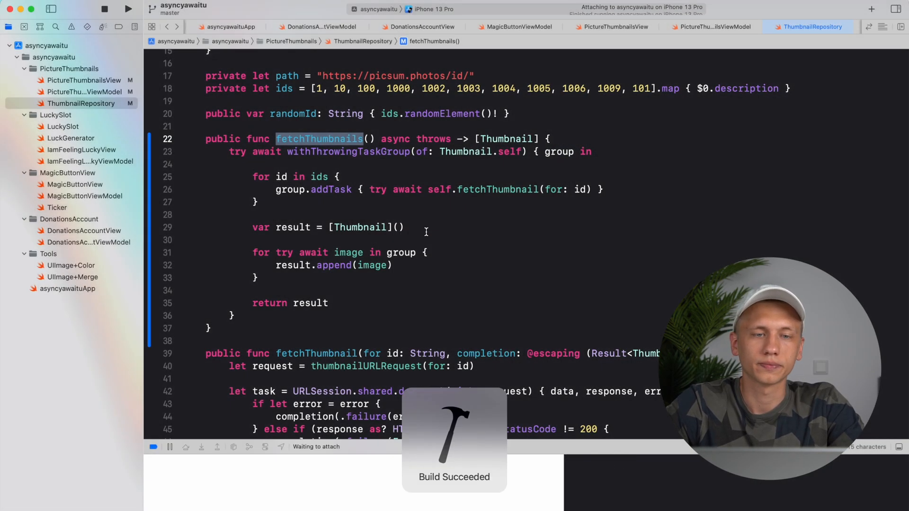
Relaunch the app so the iPhone 13 Pro simulator shows all eleven thumbnails loaded in parallel
left_click(127, 9)
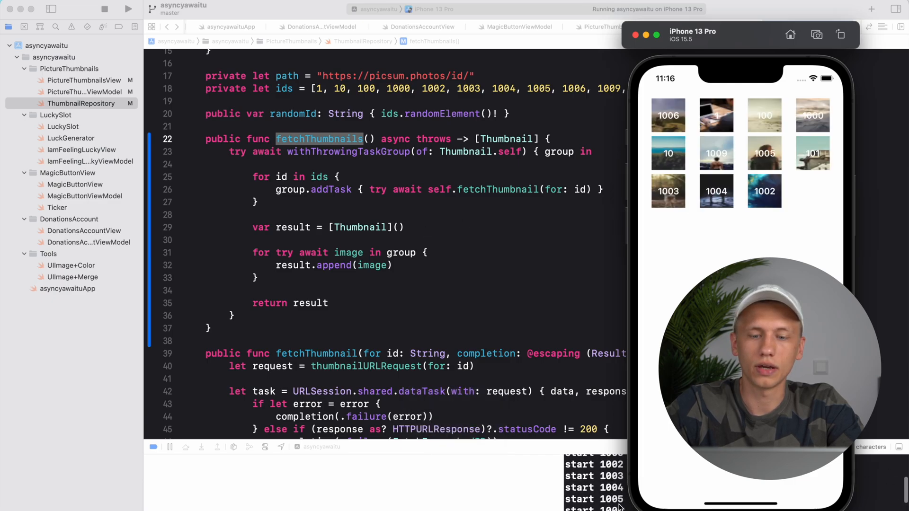